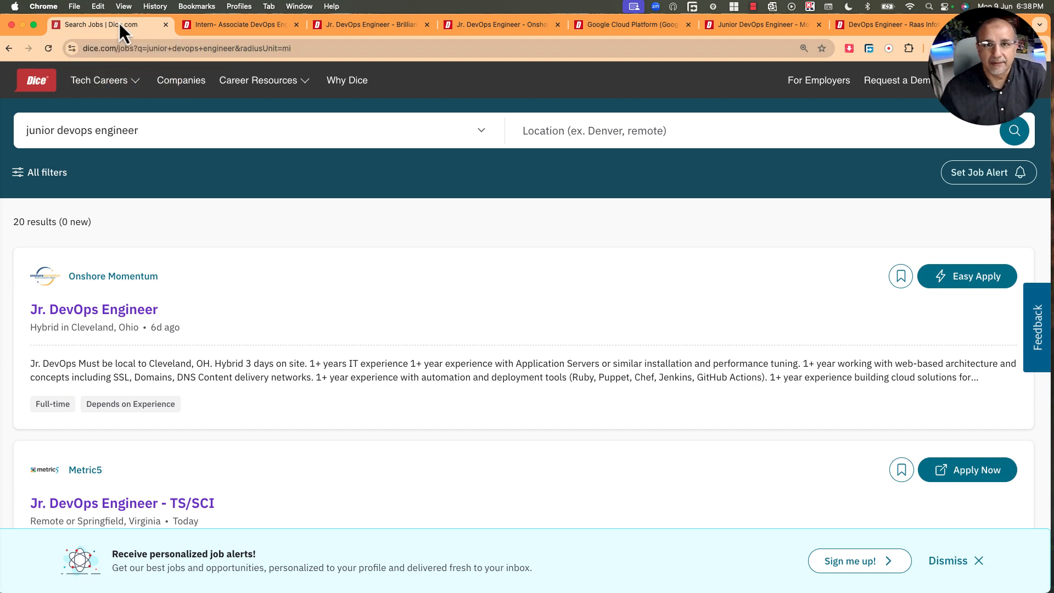
{"action": "mouse_move", "coordinate": [107, 25]}
{"action": "type", "text": " junior"}
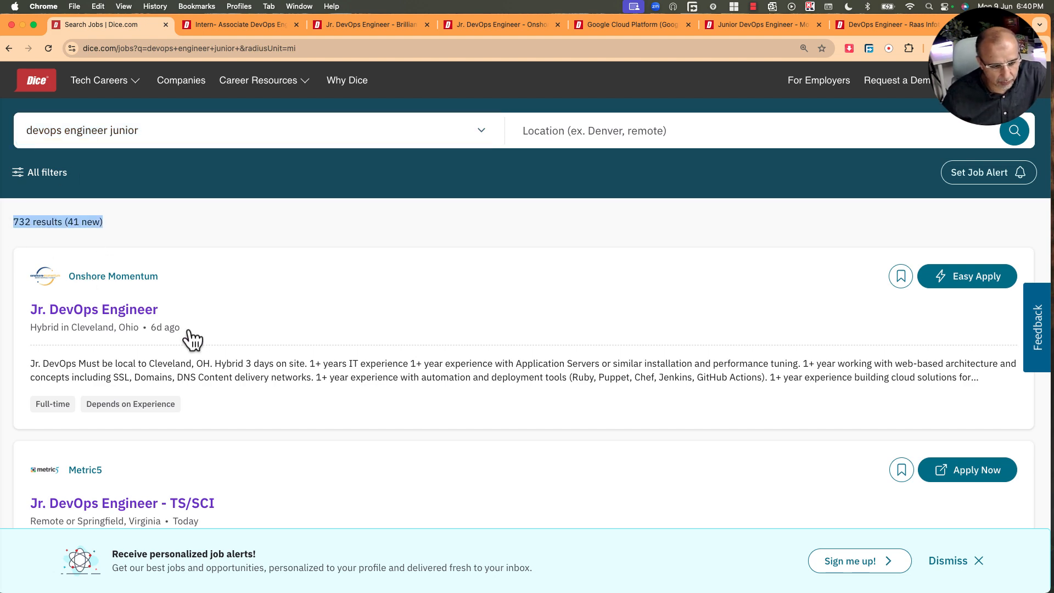
Scroll through the 732 reworded junior DevOps results and return toward the top of the list.
{"action": "scroll", "scroll_direction": "down", "scroll_amount": 3}
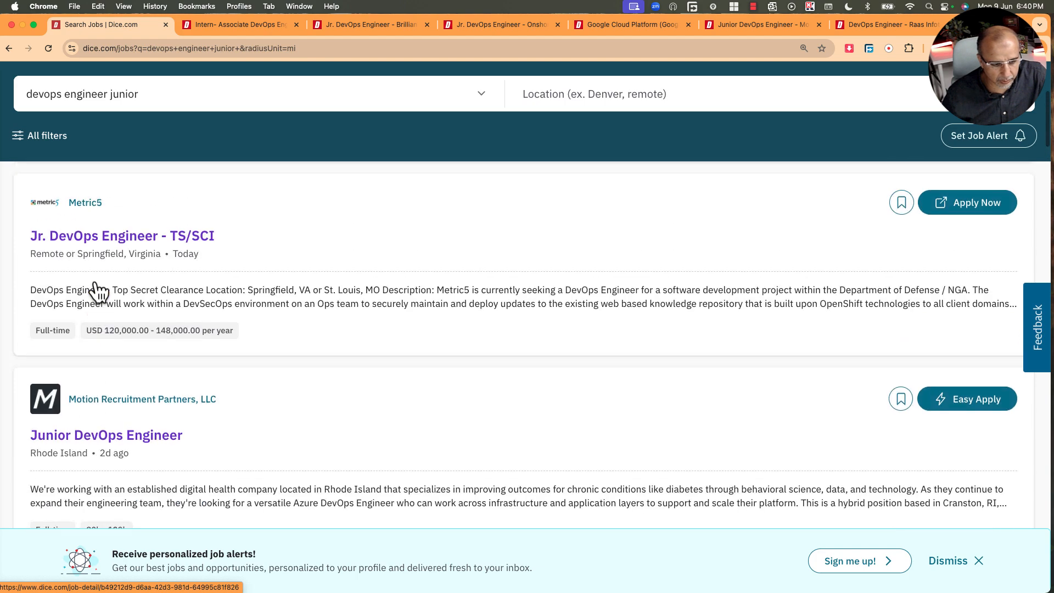
{"action": "scroll", "scroll_direction": "down", "scroll_amount": 3}
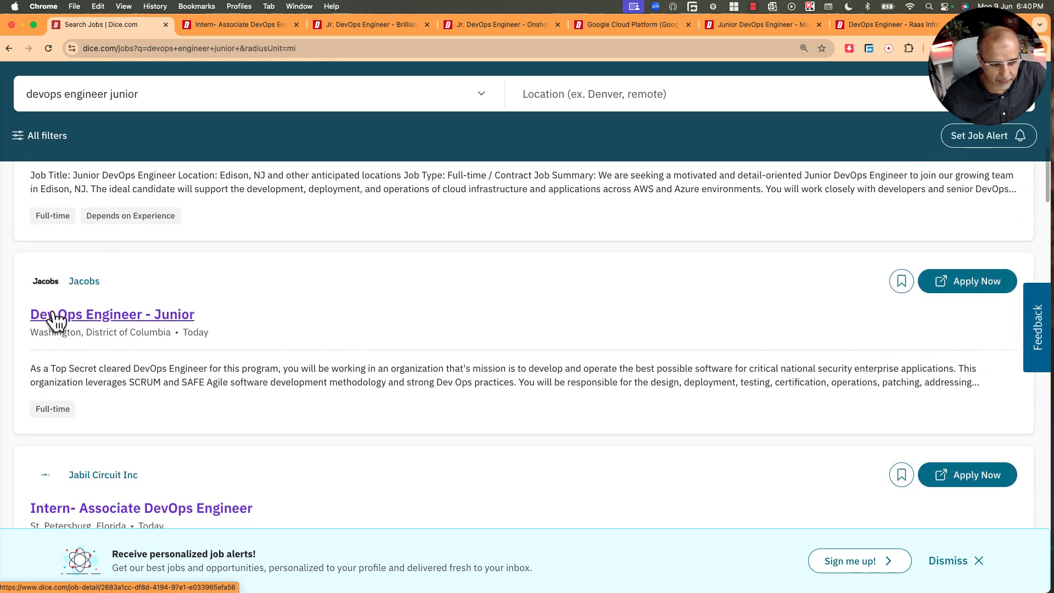
{"action": "scroll", "scroll_direction": "down", "scroll_amount": 3}
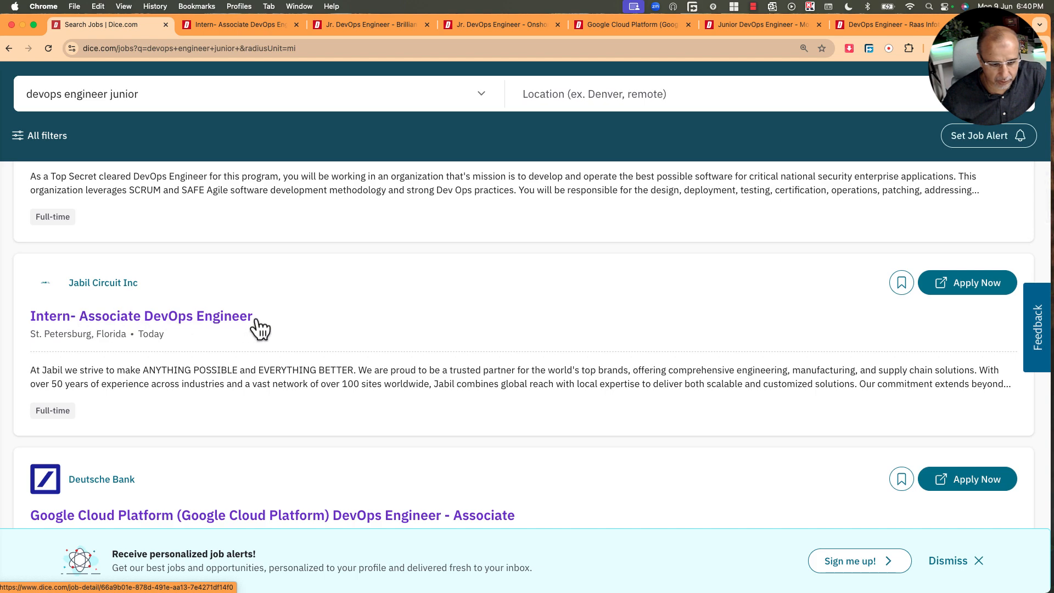
{"action": "scroll", "scroll_direction": "down", "scroll_amount": 3}
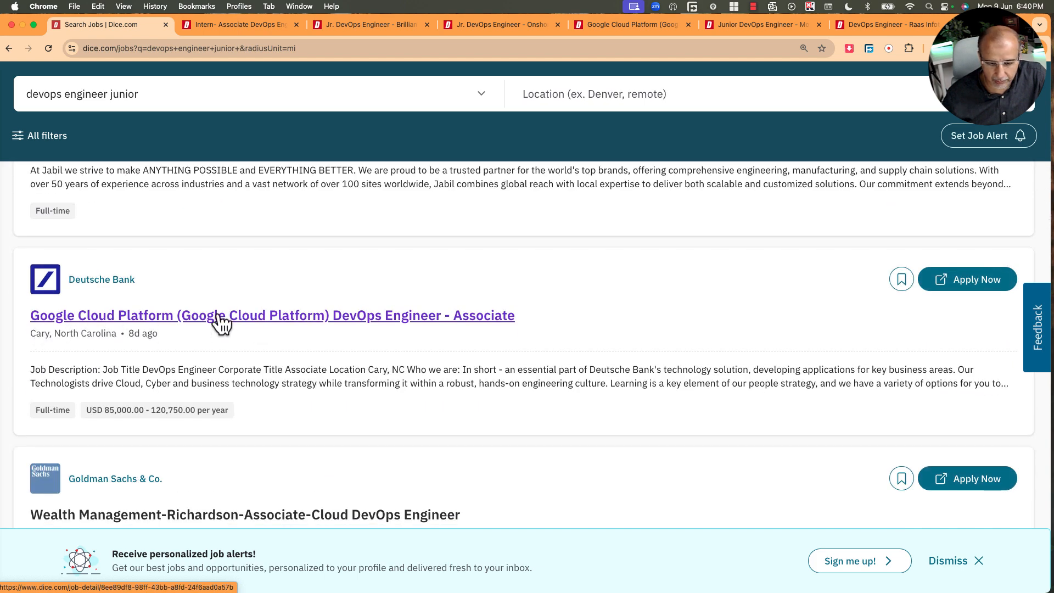
{"action": "scroll", "scroll_direction": "down", "scroll_amount": 3}
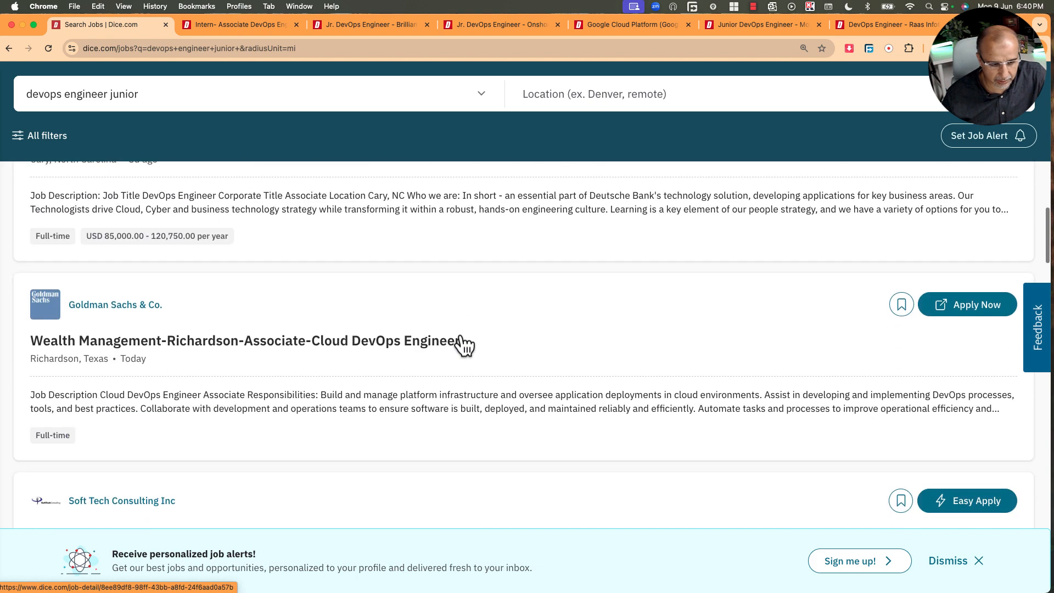
{"action": "scroll", "scroll_direction": "up", "scroll_amount": 3}
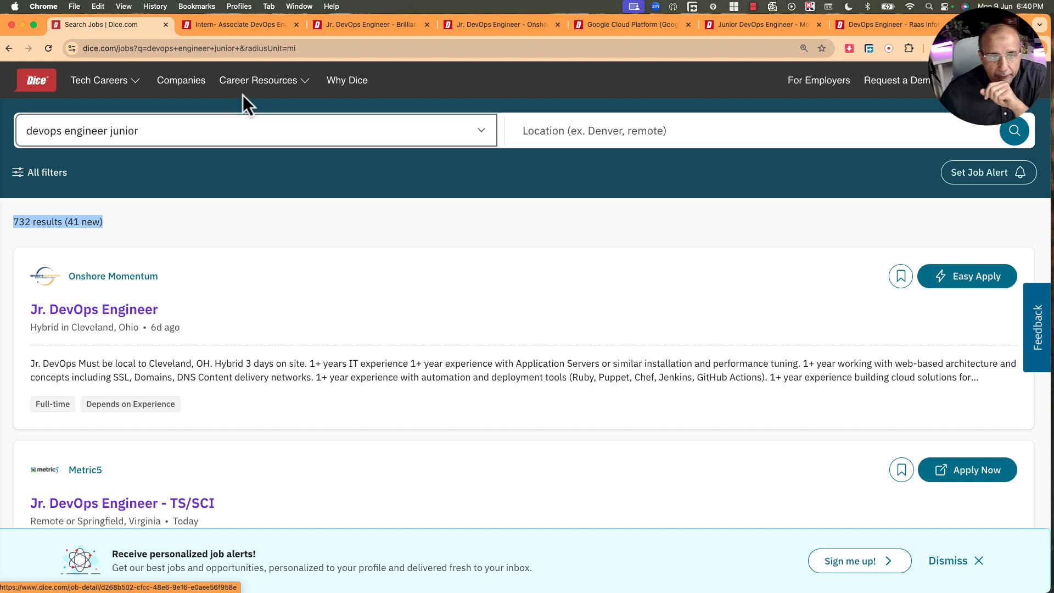
Switch to the Jabil intern posting and highlight 'Associate DevOps Engineer Intern' in its summary.
{"action": "left_click", "coordinate": [237, 25]}
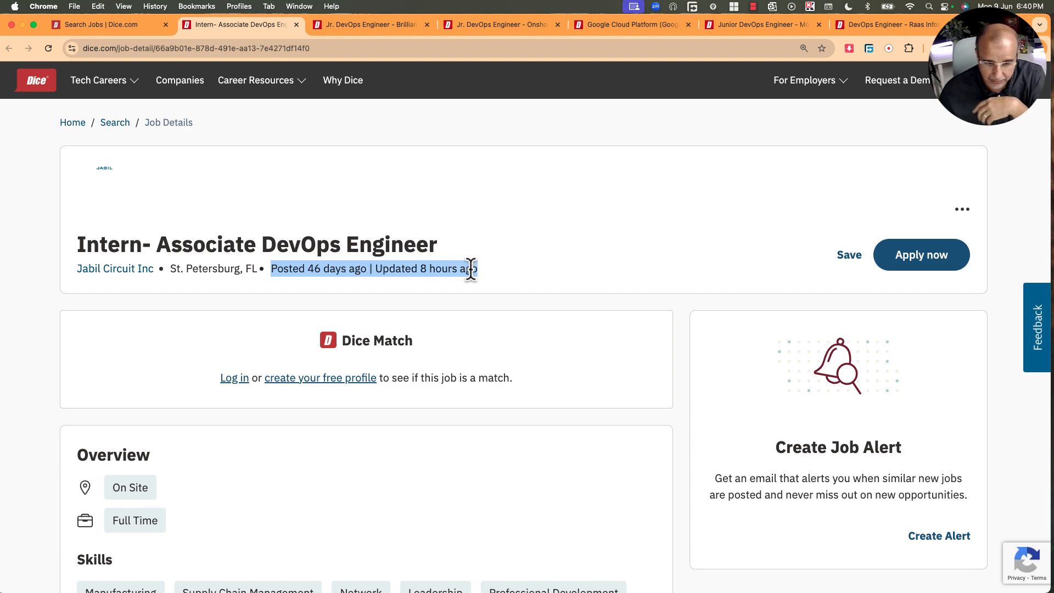
{"action": "scroll", "scroll_direction": "down", "scroll_amount": 3}
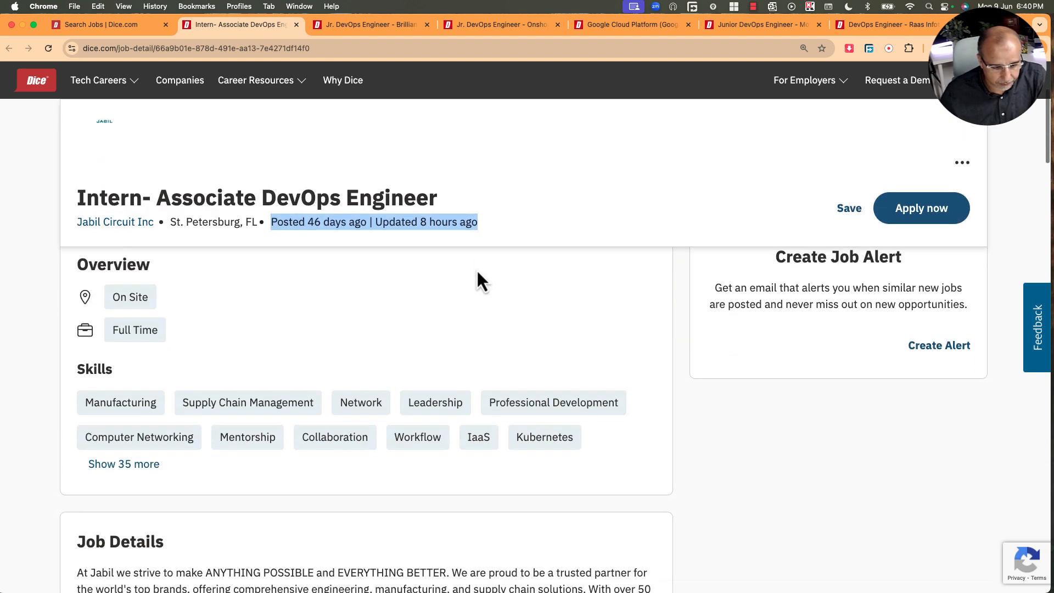
{"action": "scroll", "scroll_direction": "down", "scroll_amount": 3}
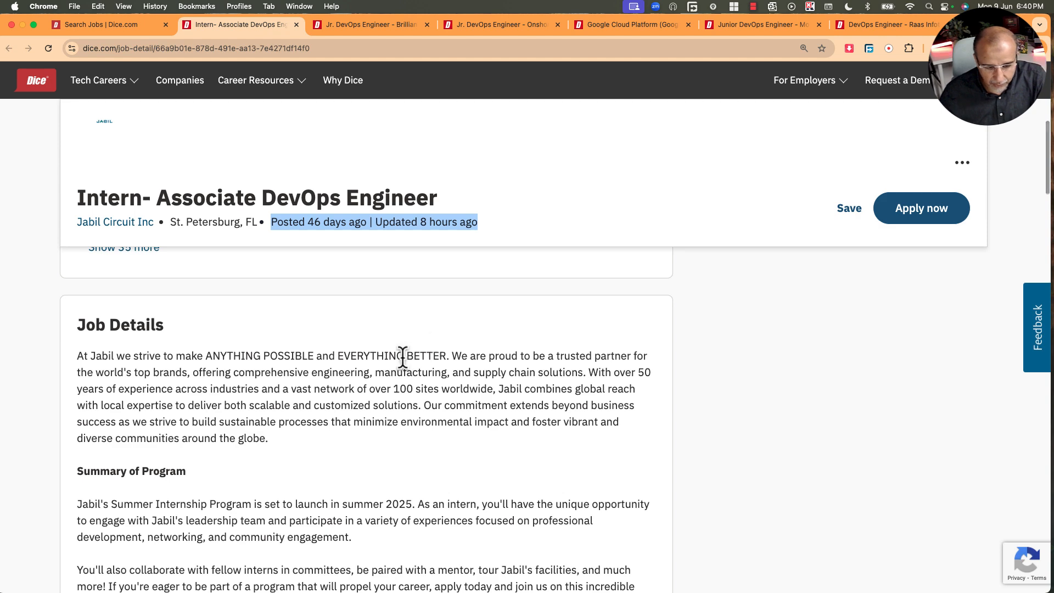
{"action": "scroll", "scroll_direction": "down", "scroll_amount": 3}
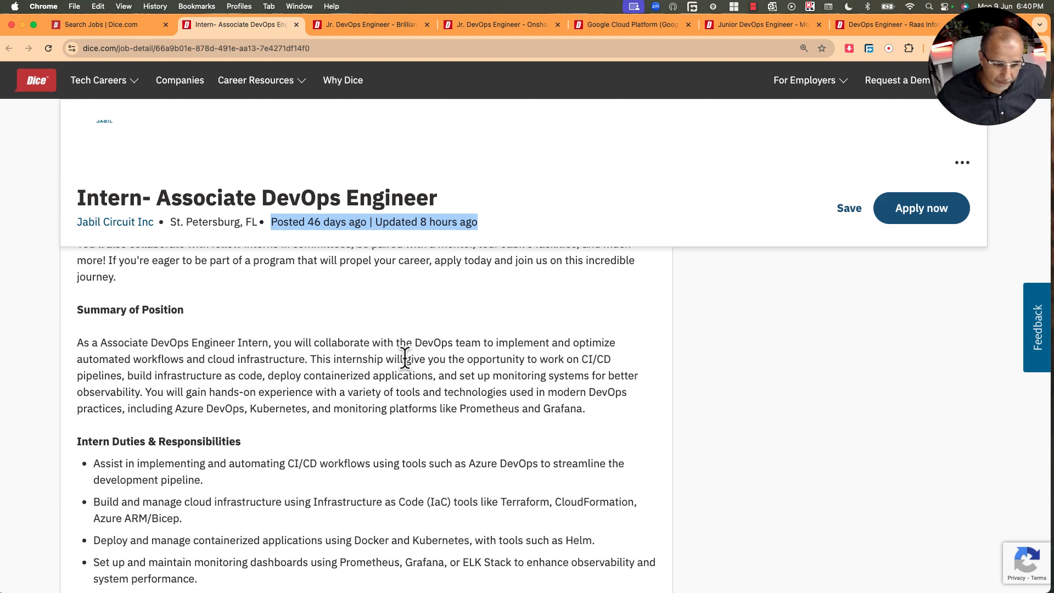
{"action": "double_click", "coordinate": [181, 342]}
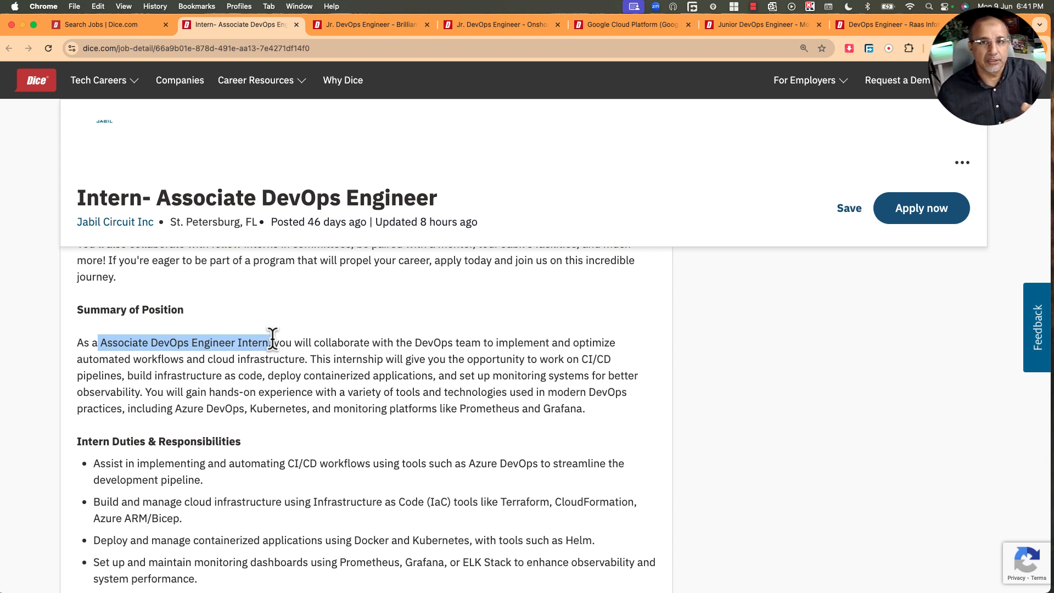
{"action": "scroll", "scroll_direction": "down", "scroll_amount": 3}
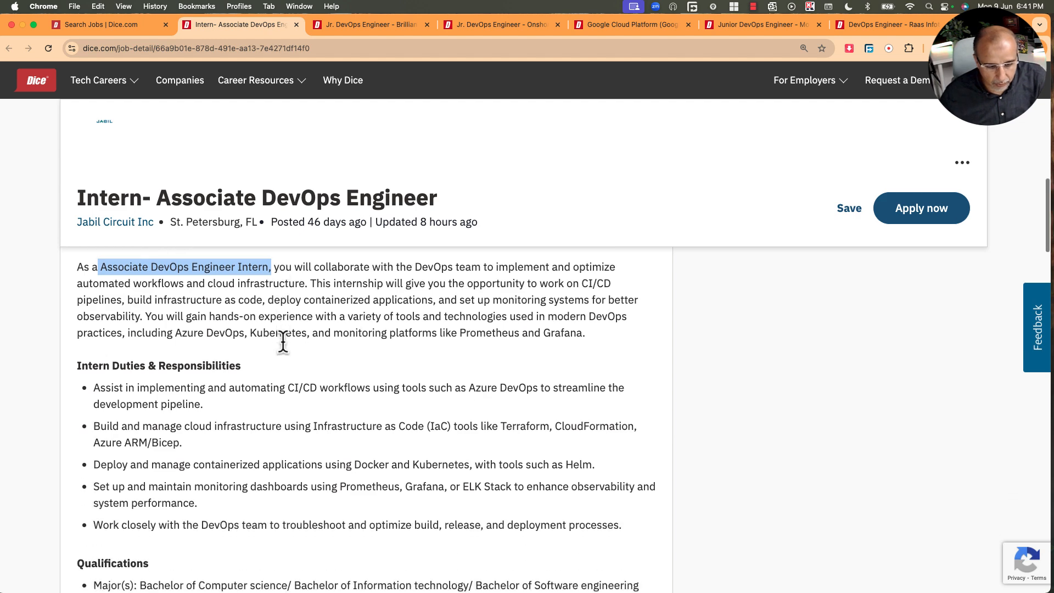
{"action": "scroll", "scroll_direction": "down", "scroll_amount": 3}
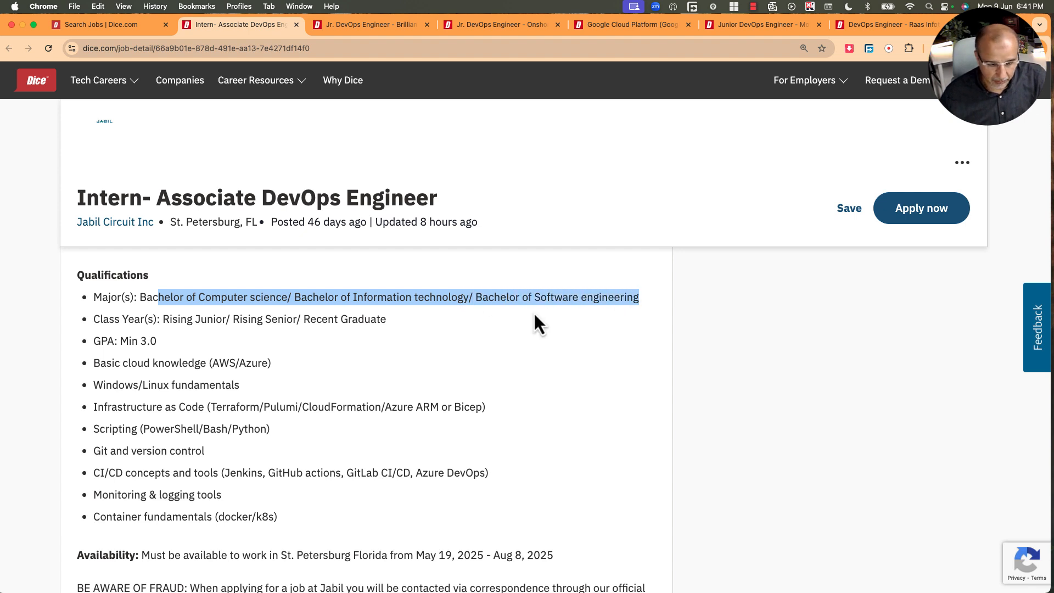
Highlight the basic cloud knowledge, Git/version control and CI/CD tools qualifications.
{"action": "double_click", "coordinate": [124, 341]}
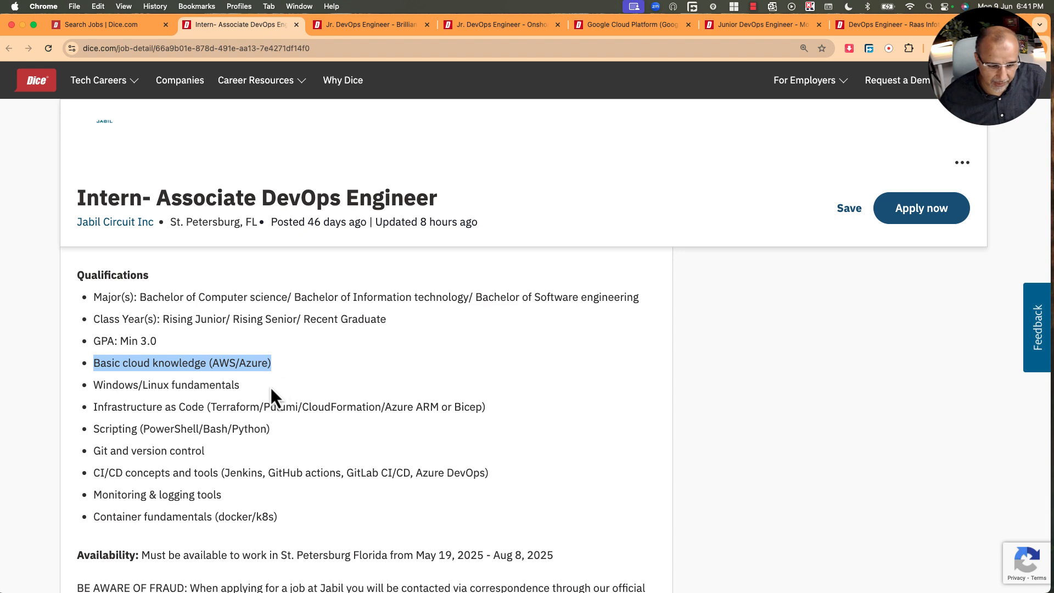
{"action": "scroll", "scroll_direction": "down", "scroll_amount": 3}
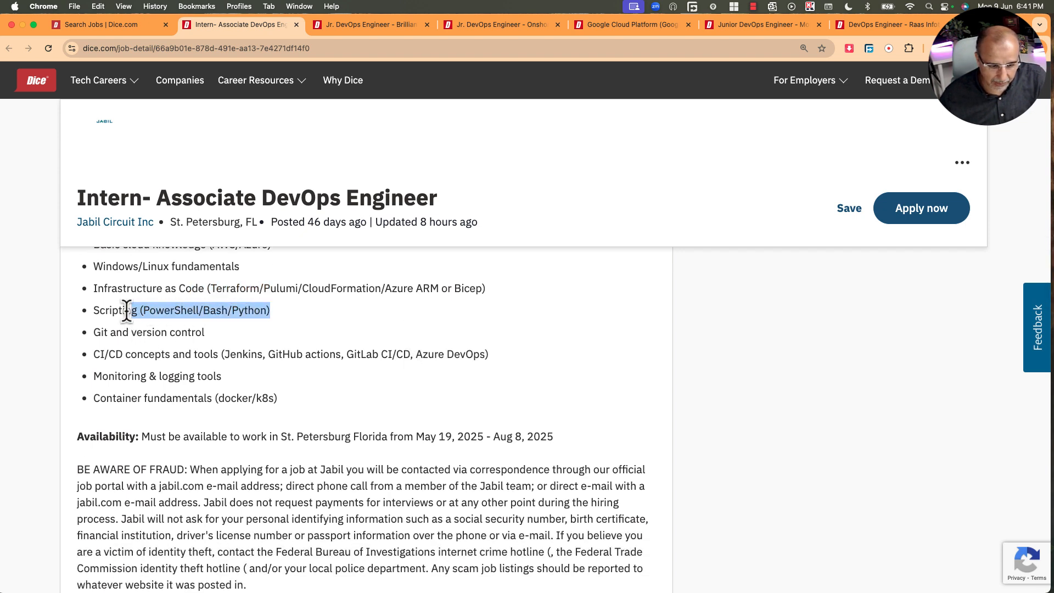
{"action": "double_click", "coordinate": [149, 332]}
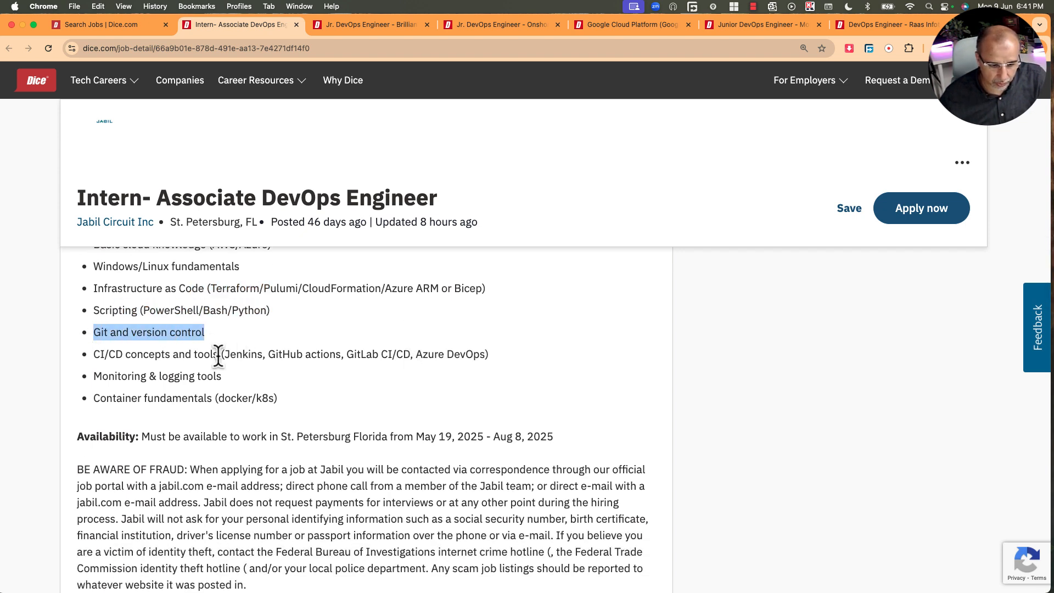
{"action": "double_click", "coordinate": [156, 355]}
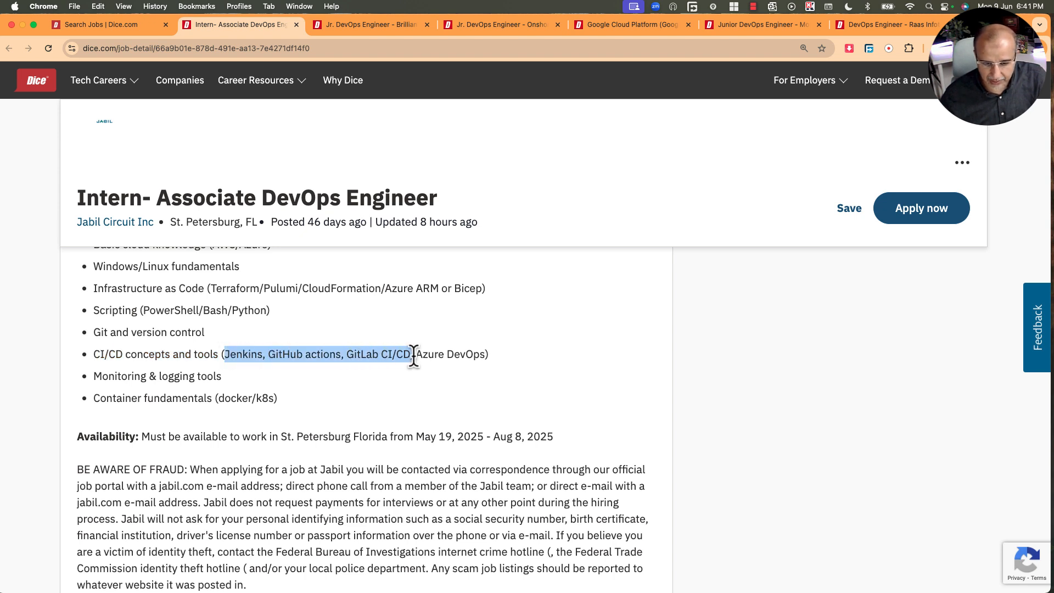
Highlight the monitoring/logging and container fundamentals qualifications, then scroll back to duties.
{"action": "scroll", "scroll_direction": "down", "scroll_amount": 3}
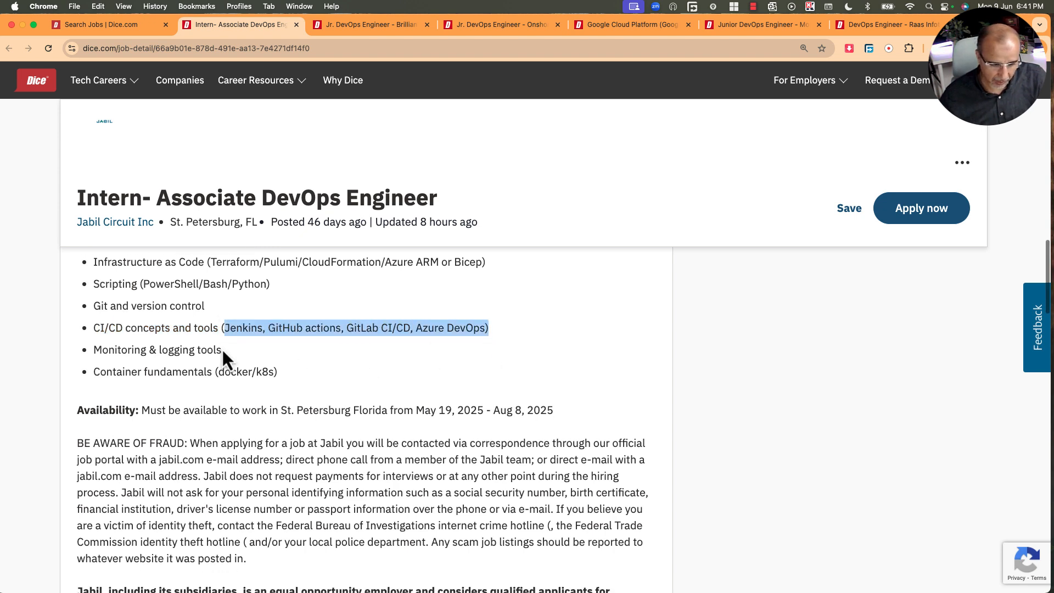
{"action": "double_click", "coordinate": [157, 349]}
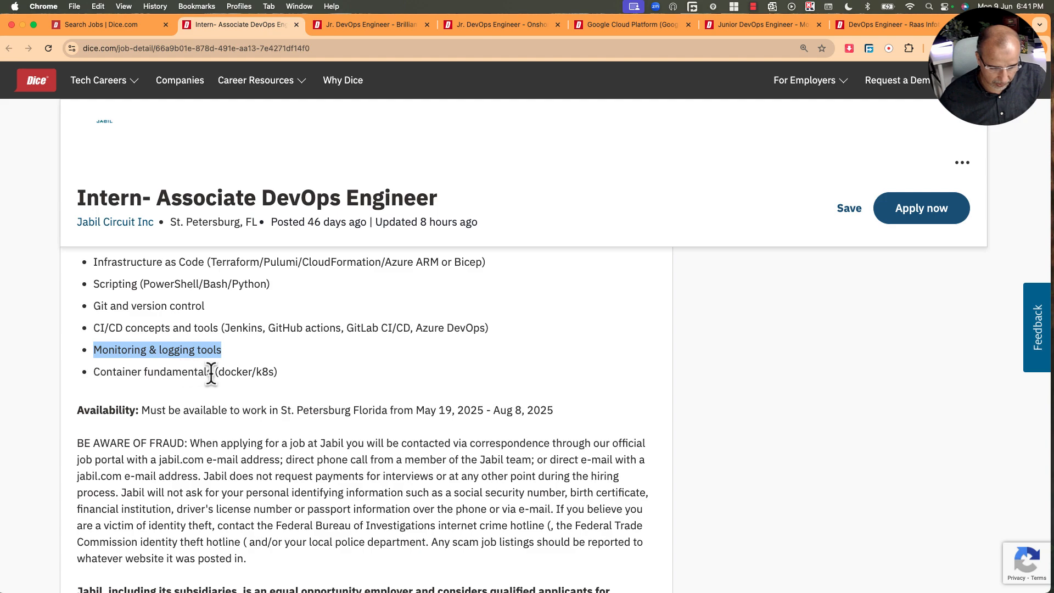
{"action": "double_click", "coordinate": [152, 373]}
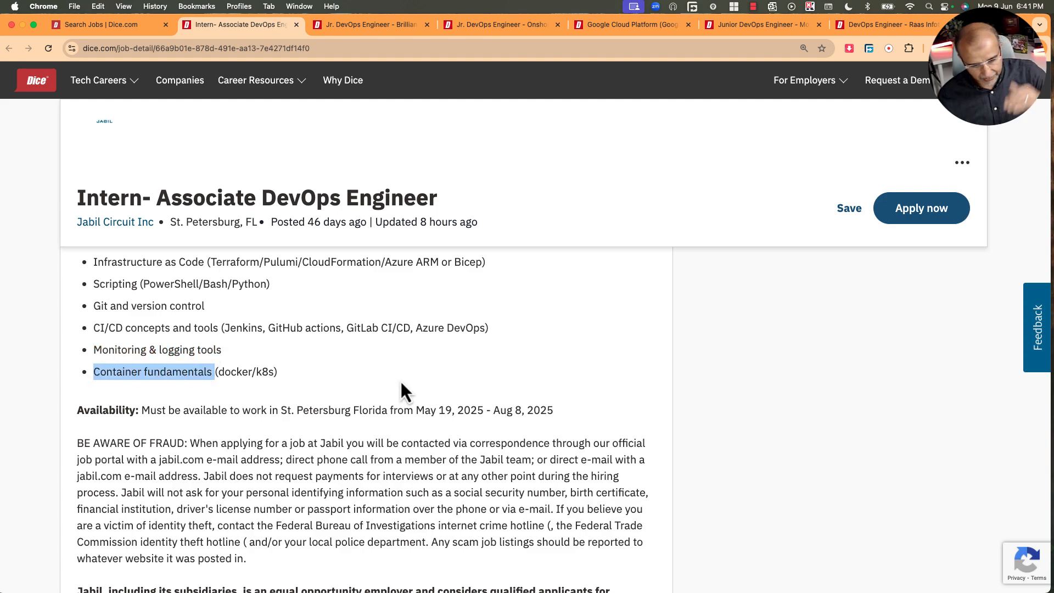
{"action": "scroll", "scroll_direction": "down", "scroll_amount": 3}
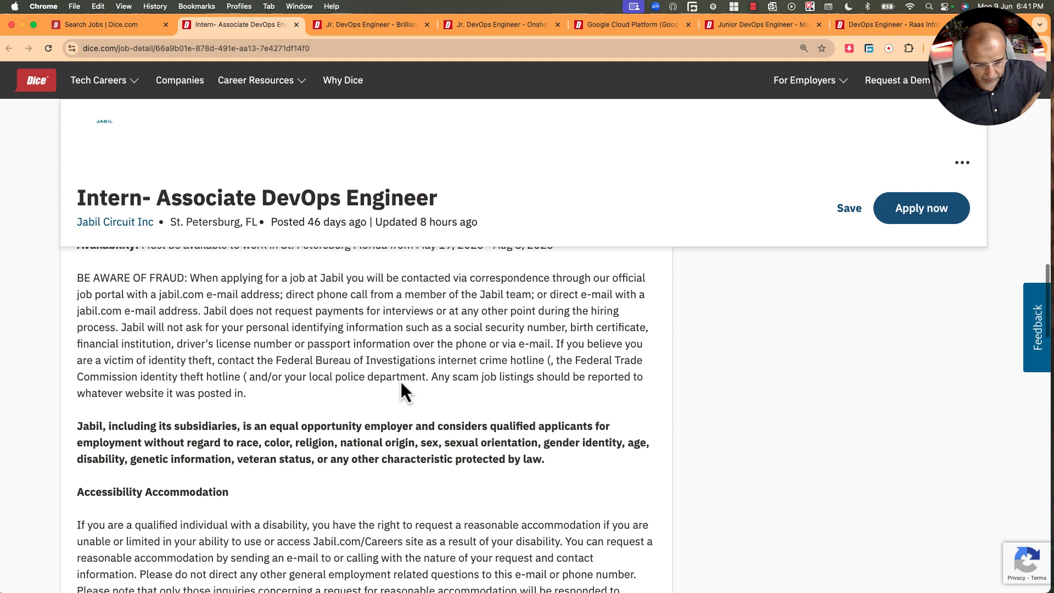
{"action": "scroll", "scroll_direction": "up", "scroll_amount": 3}
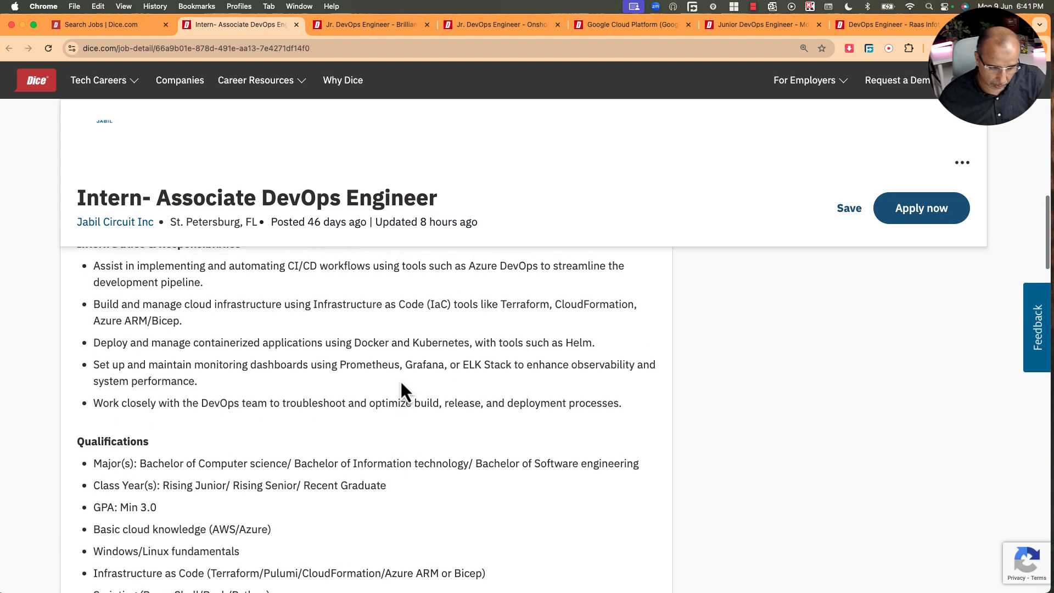
{"action": "scroll", "scroll_direction": "up", "scroll_amount": 3}
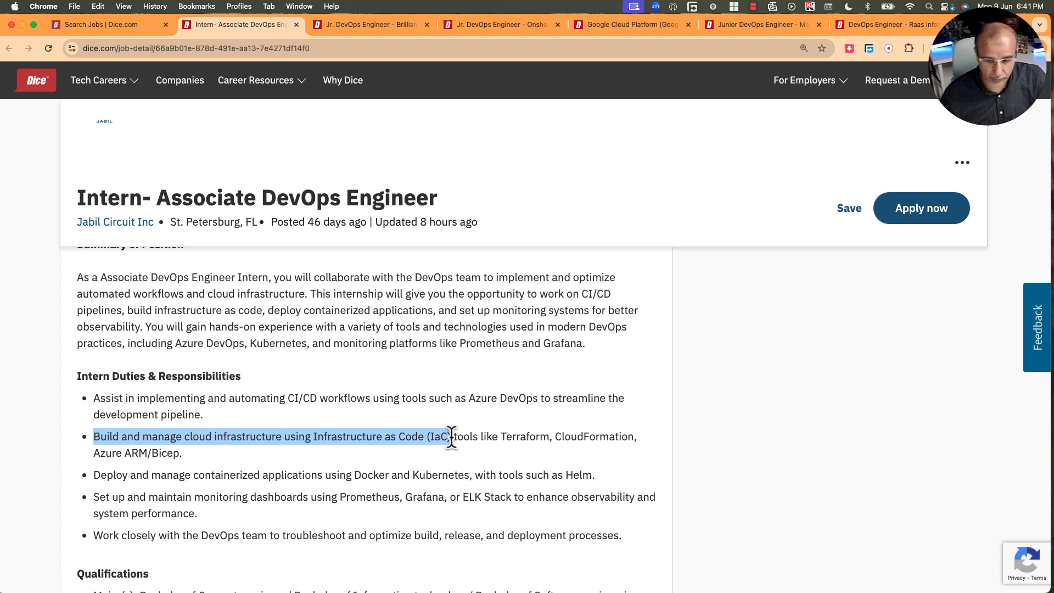
Scroll within the Intern Duties & Responsibilities section of the Jabil posting.
{"action": "scroll", "scroll_direction": "down", "scroll_amount": 3}
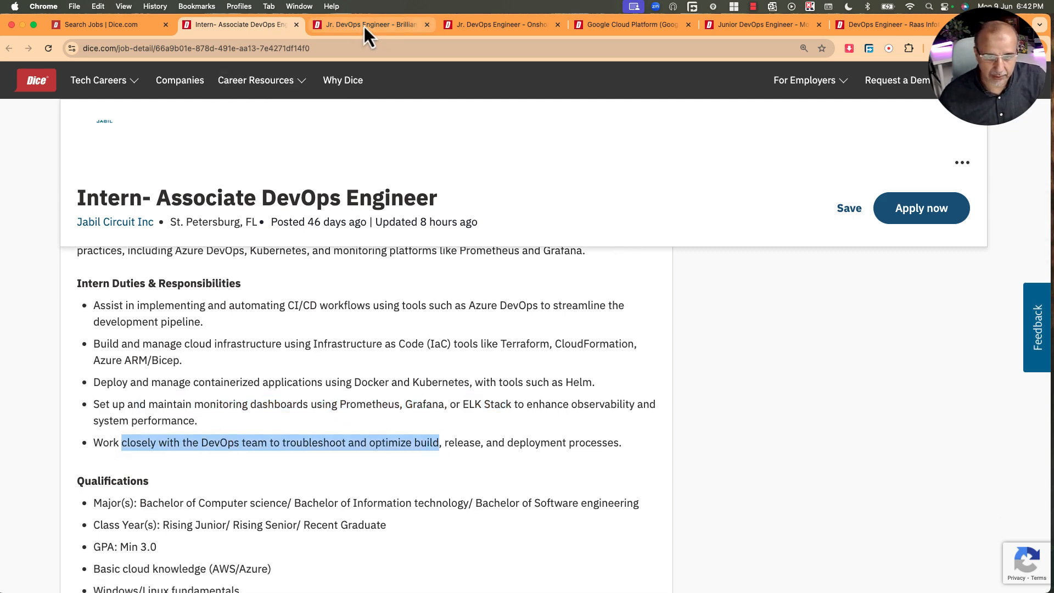
Switch to the Brilliant Infotech Jr. DevOps posting and highlight the equivalent-experience alternative to a degree.
{"action": "left_click", "coordinate": [369, 25]}
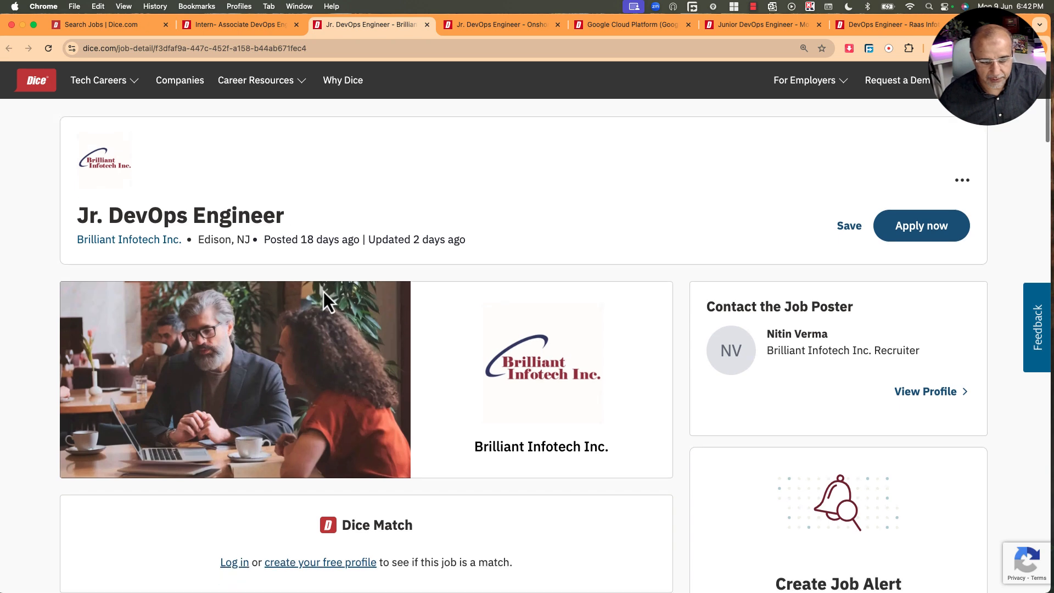
{"action": "scroll", "scroll_direction": "down", "scroll_amount": 3}
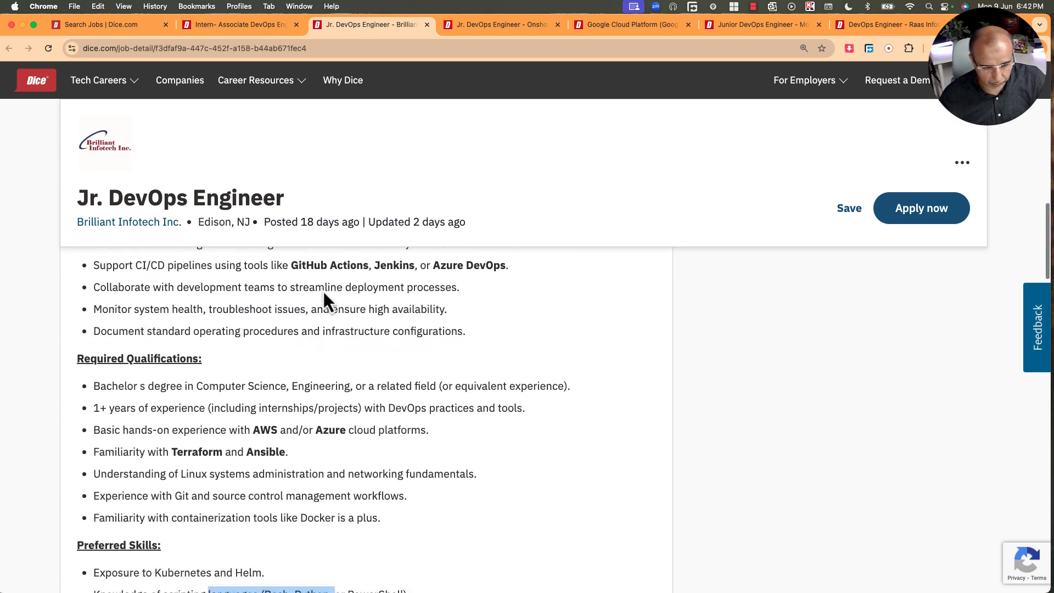
{"action": "scroll", "scroll_direction": "down", "scroll_amount": 3}
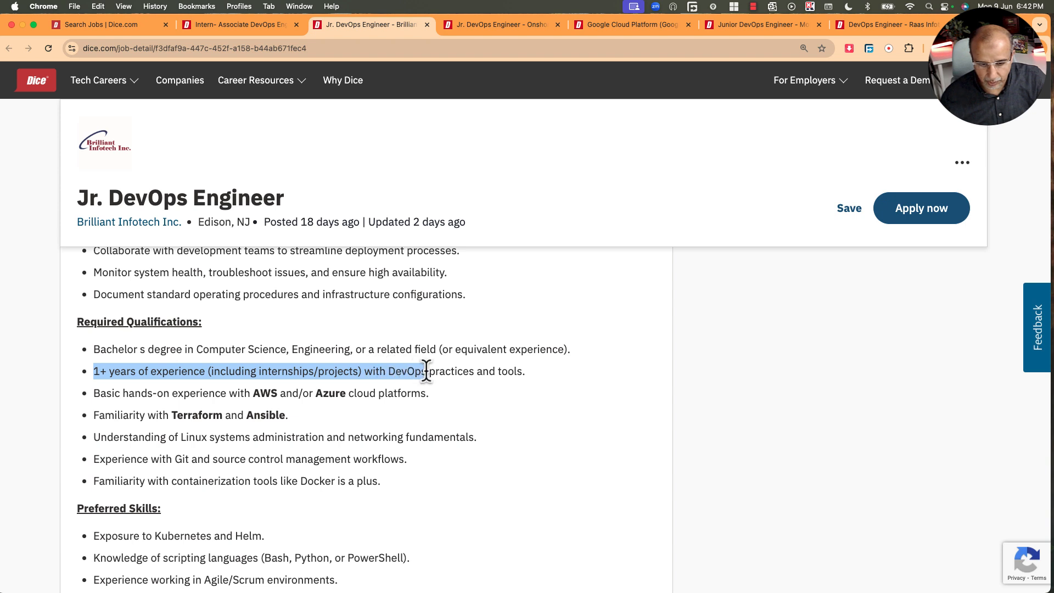
{"action": "left_click", "coordinate": [255, 371]}
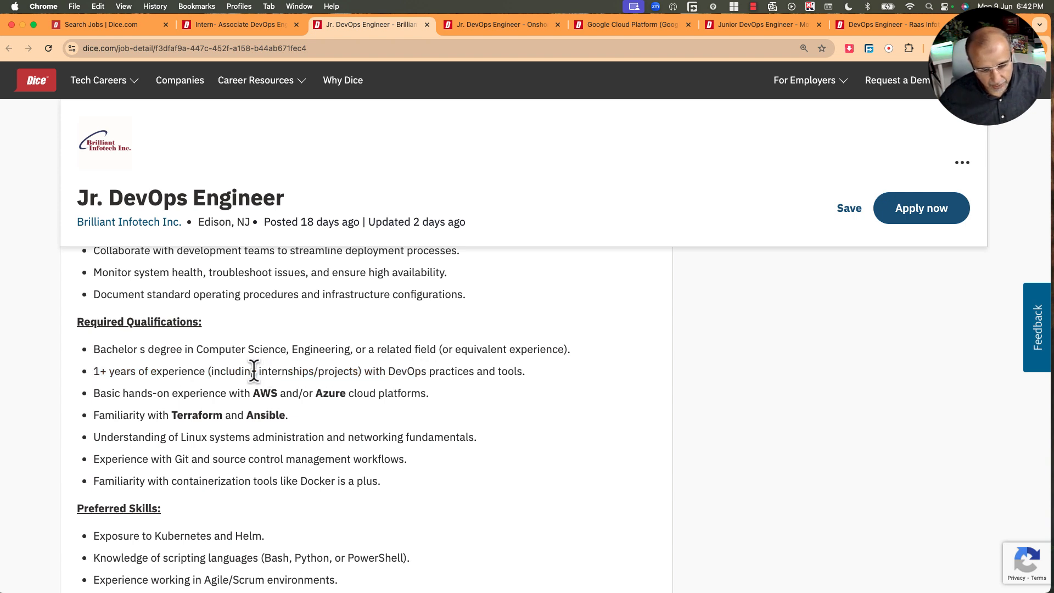
{"action": "double_click", "coordinate": [306, 370]}
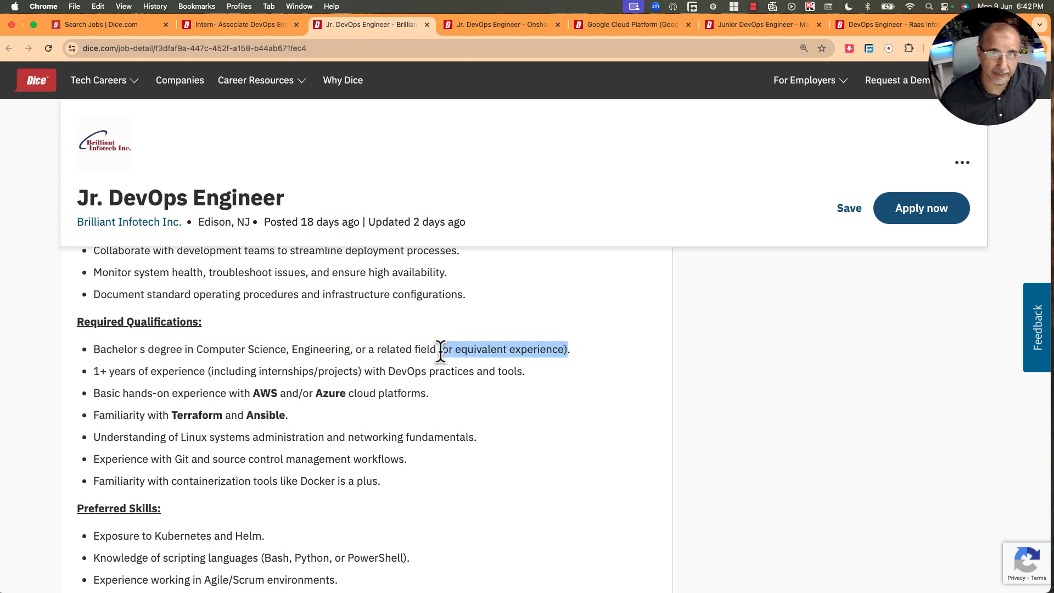
{"action": "scroll", "scroll_direction": "down", "scroll_amount": 3}
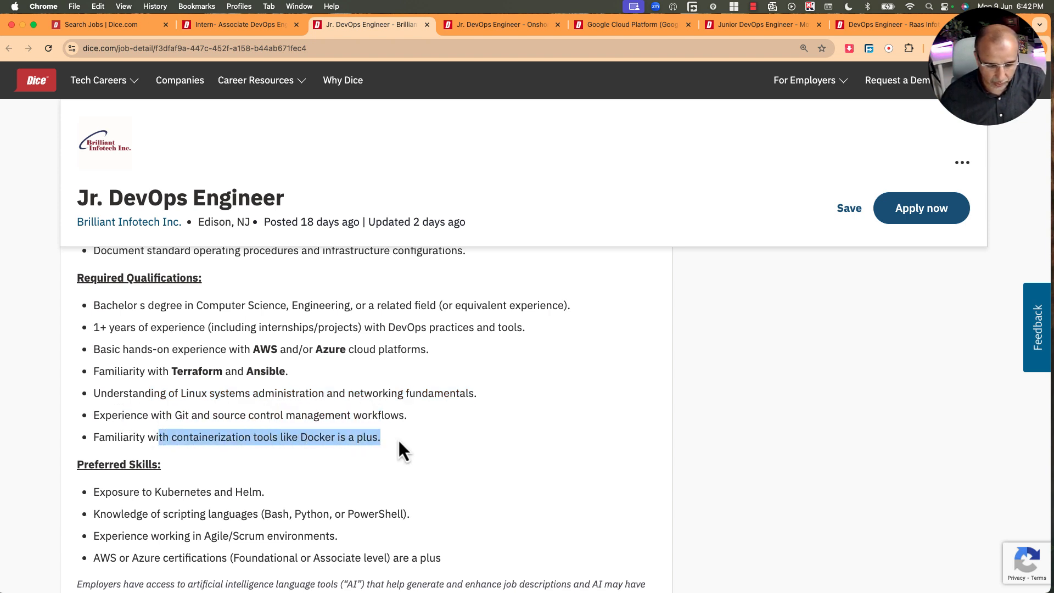
{"action": "scroll", "scroll_direction": "down", "scroll_amount": 3}
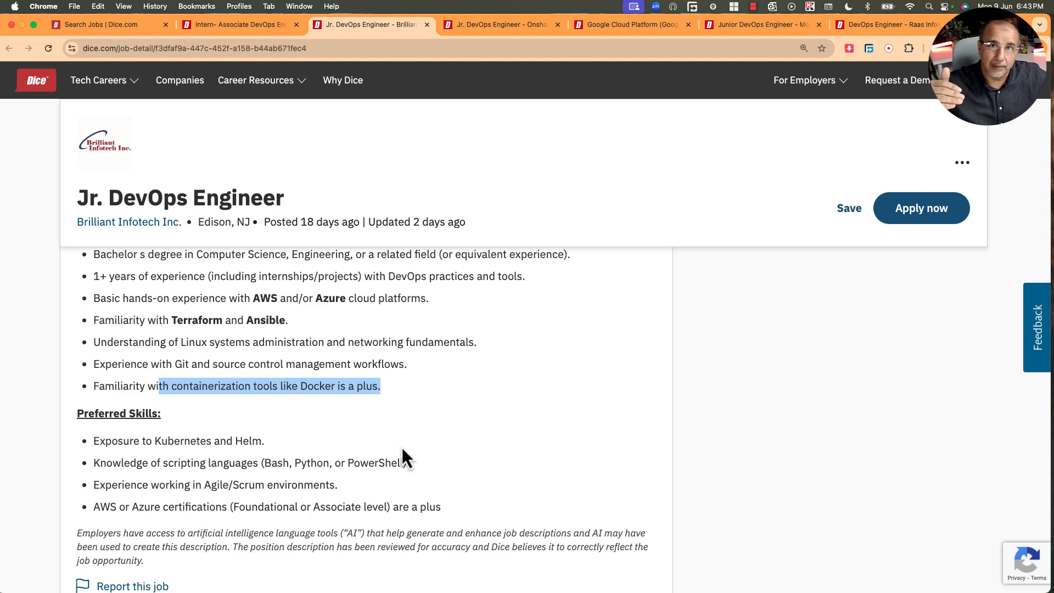
{"action": "mouse_move", "coordinate": [387, 75]}
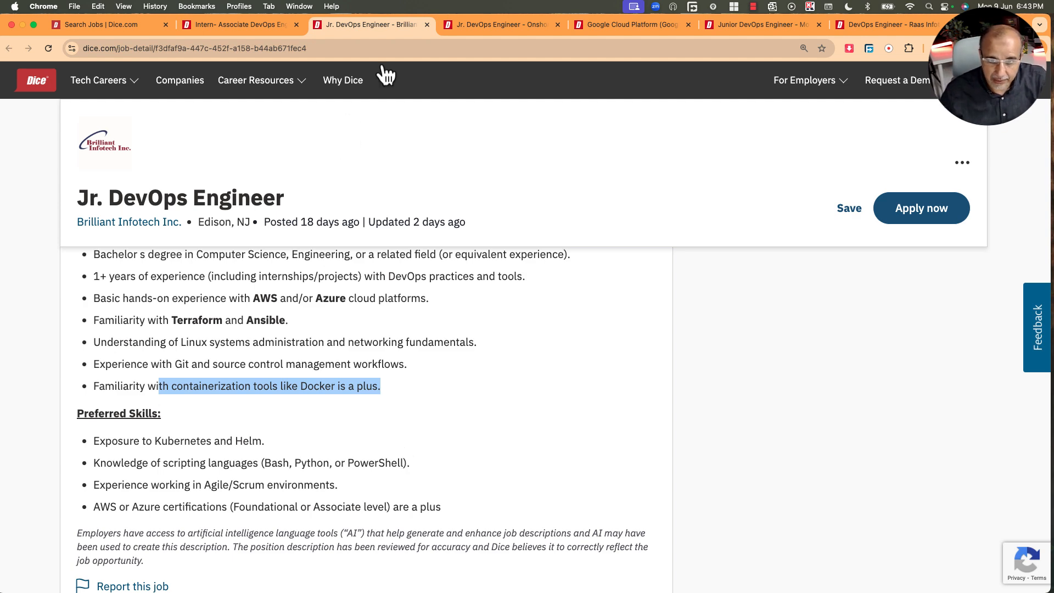
Switch to the Onshore Momentum Jr. DevOps posting and highlight a requirement line in Job Details.
{"action": "left_click", "coordinate": [501, 25]}
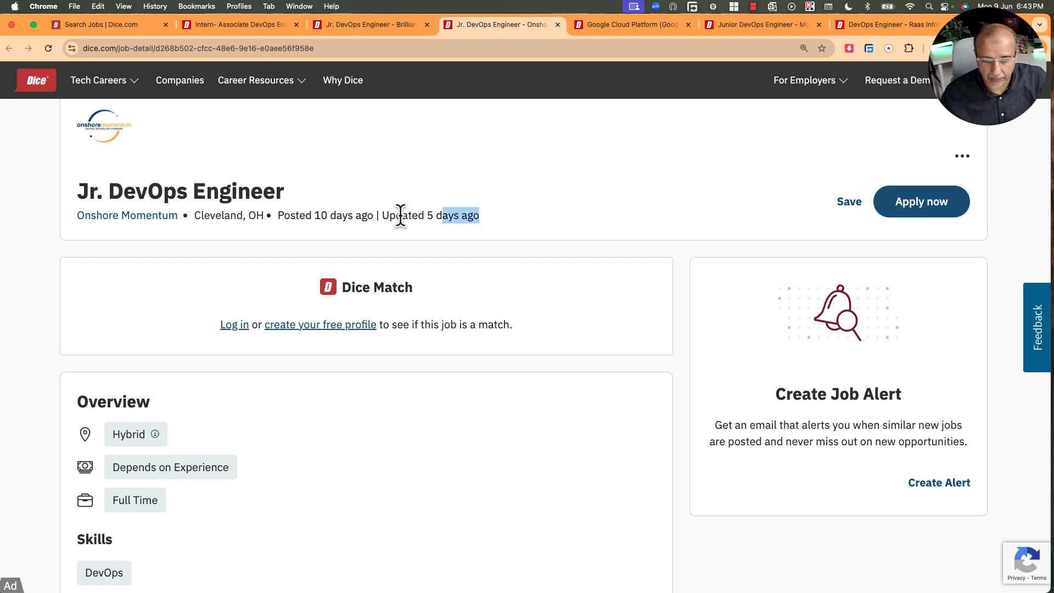
{"action": "scroll", "scroll_direction": "down", "scroll_amount": 3}
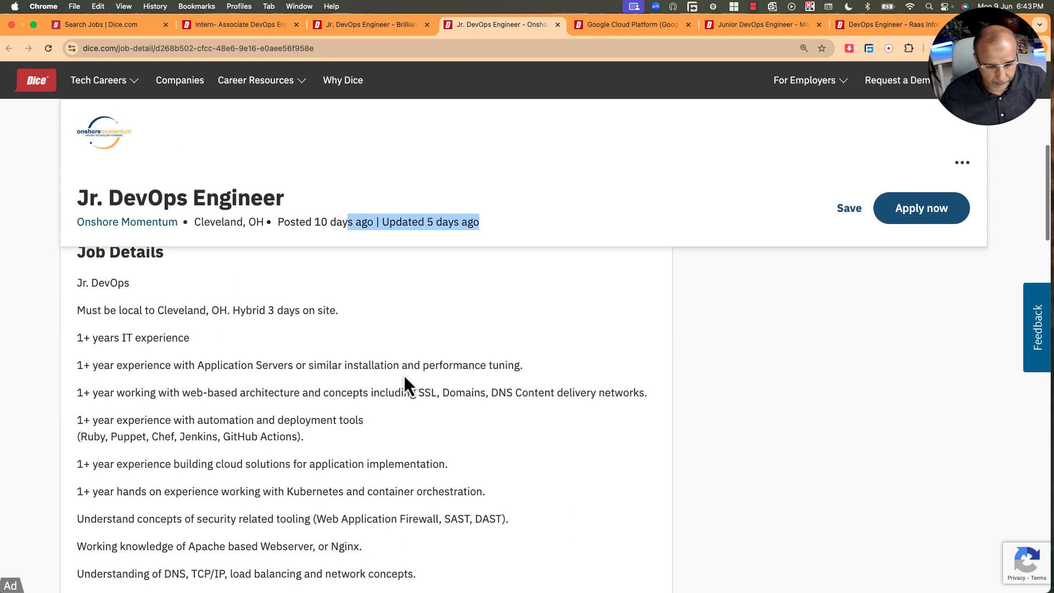
{"action": "scroll", "scroll_direction": "down", "scroll_amount": 3}
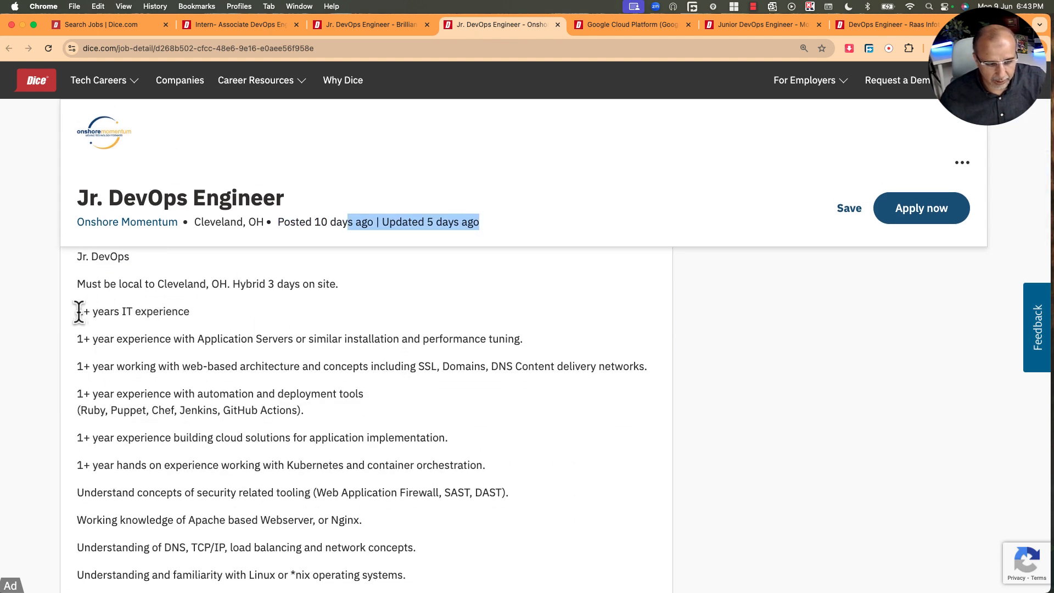
{"action": "triple_click", "coordinate": [133, 311]}
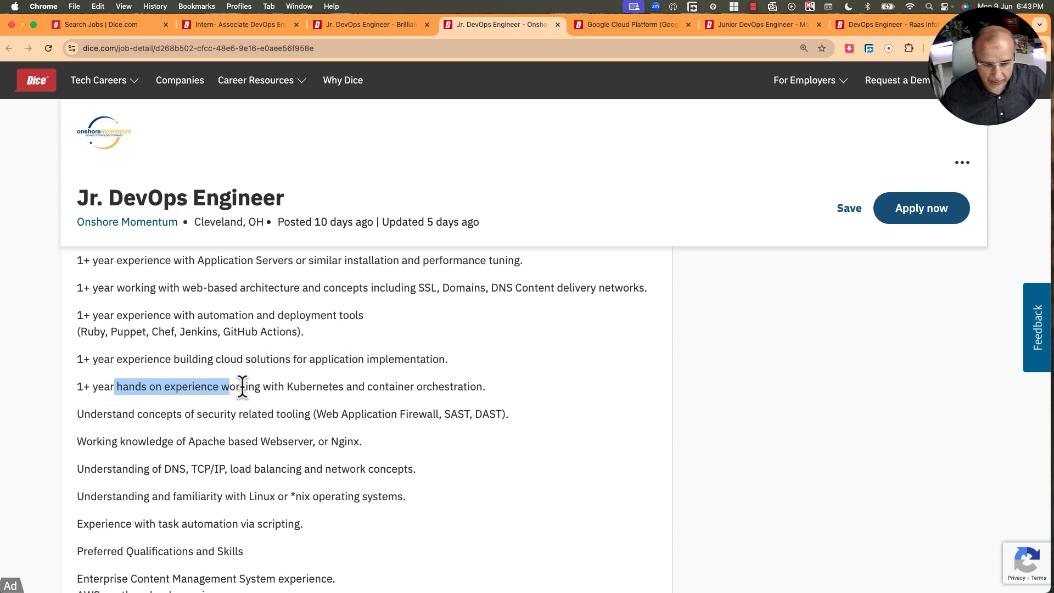
Highlight the Linux familiarity requirement and read on to the preferred qualifications.
{"action": "scroll", "scroll_direction": "down", "scroll_amount": 3}
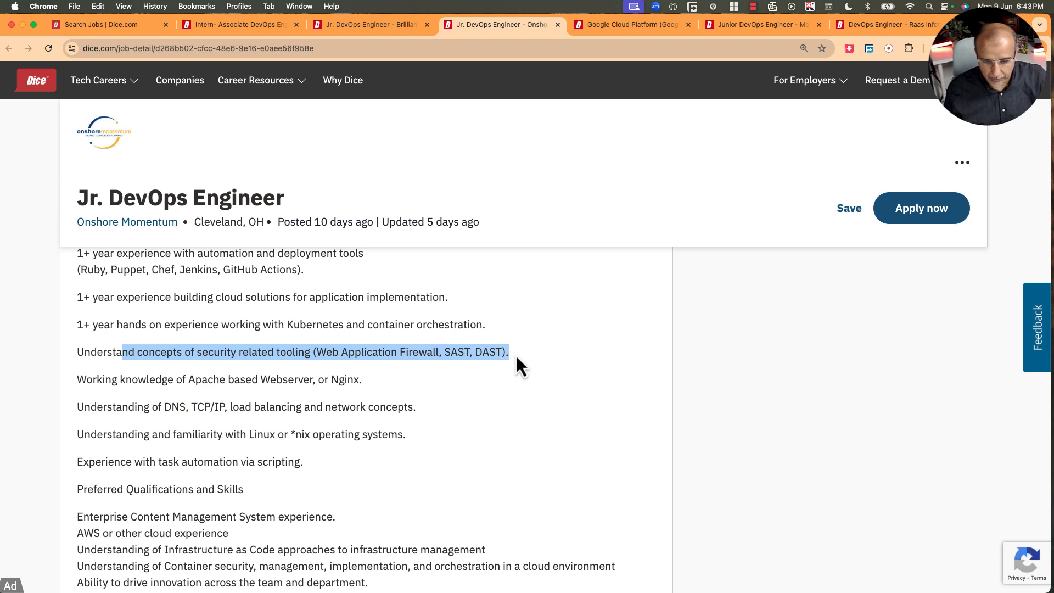
{"action": "scroll", "scroll_direction": "down", "scroll_amount": 3}
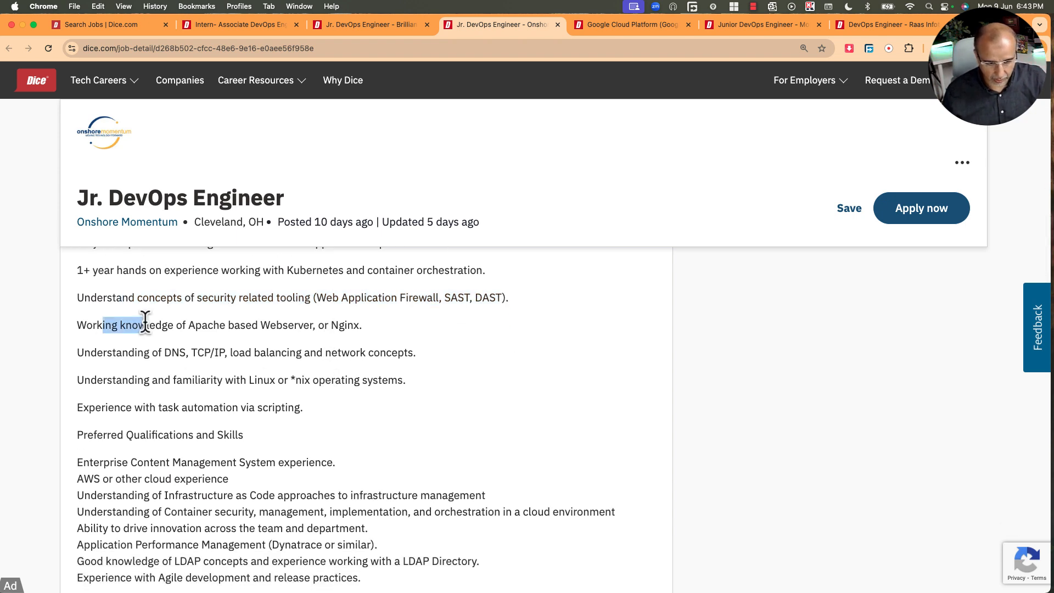
{"action": "mouse_move", "coordinate": [158, 353]}
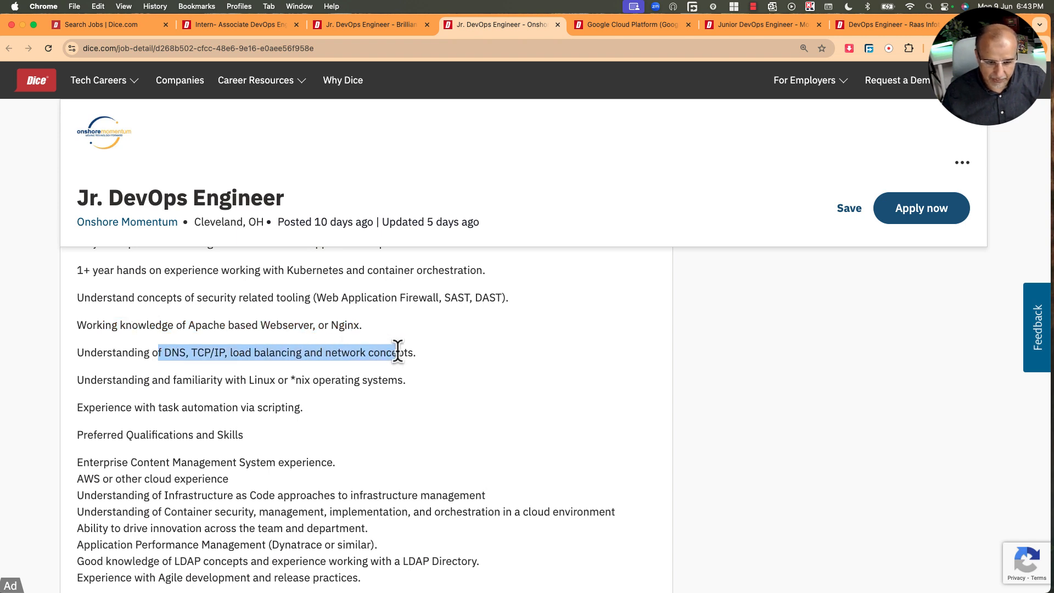
{"action": "left_click", "coordinate": [142, 380]}
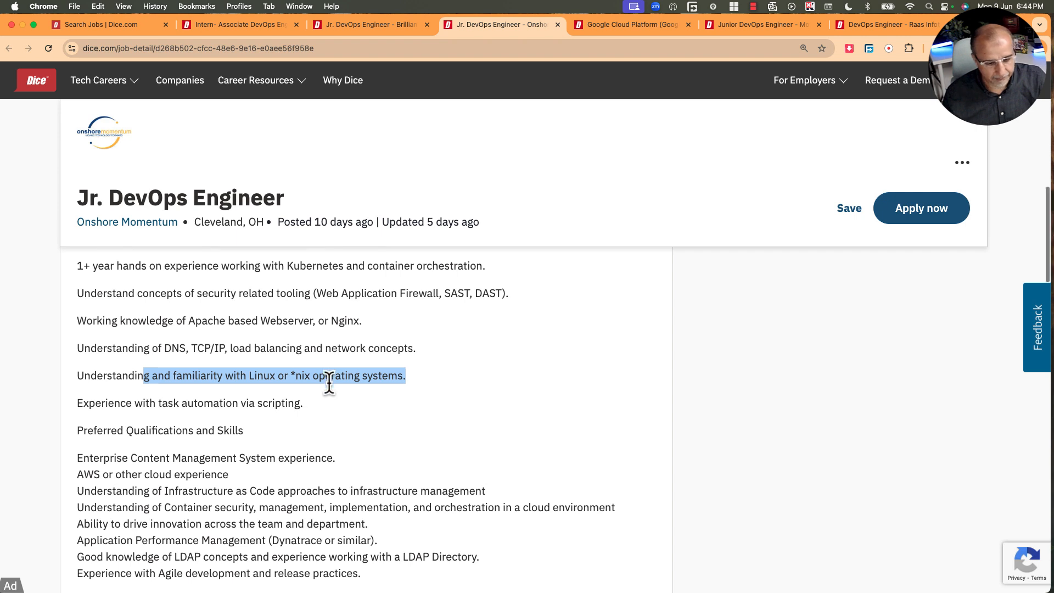
{"action": "scroll", "scroll_direction": "down", "scroll_amount": 3}
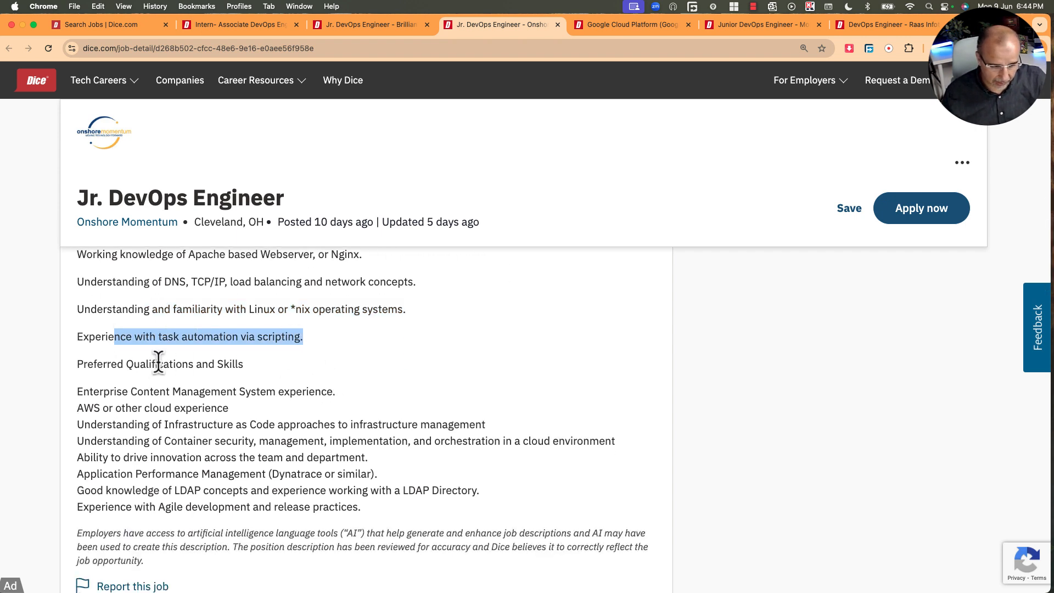
{"action": "scroll", "scroll_direction": "down", "scroll_amount": 3}
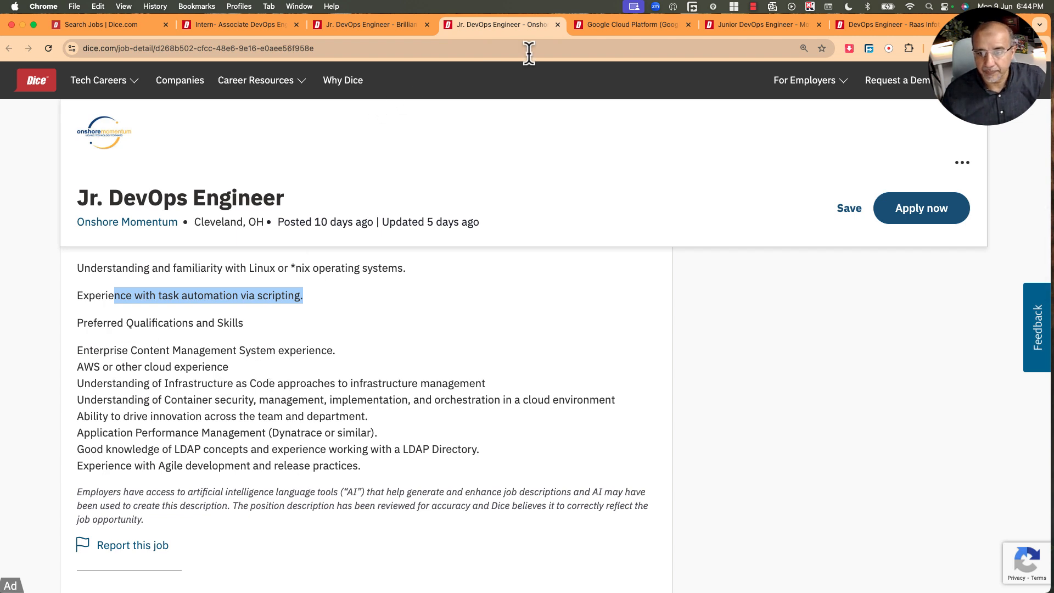
Switch to the Deutsche Bank GCP posting, highlight 'Associate' in the title and expand 'Show 27 more' skills.
{"action": "left_click", "coordinate": [631, 26]}
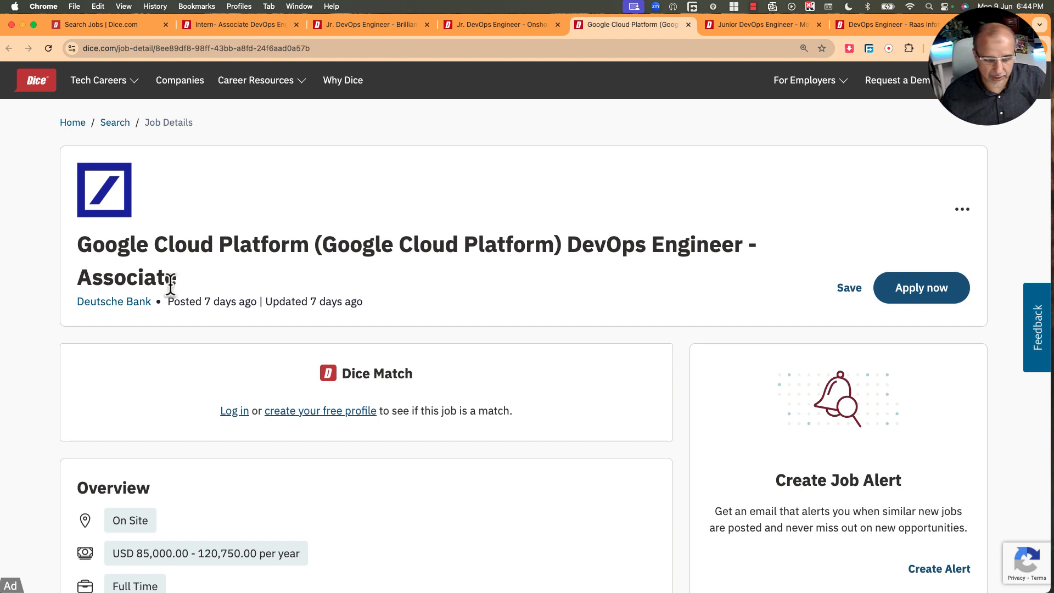
{"action": "double_click", "coordinate": [127, 277]}
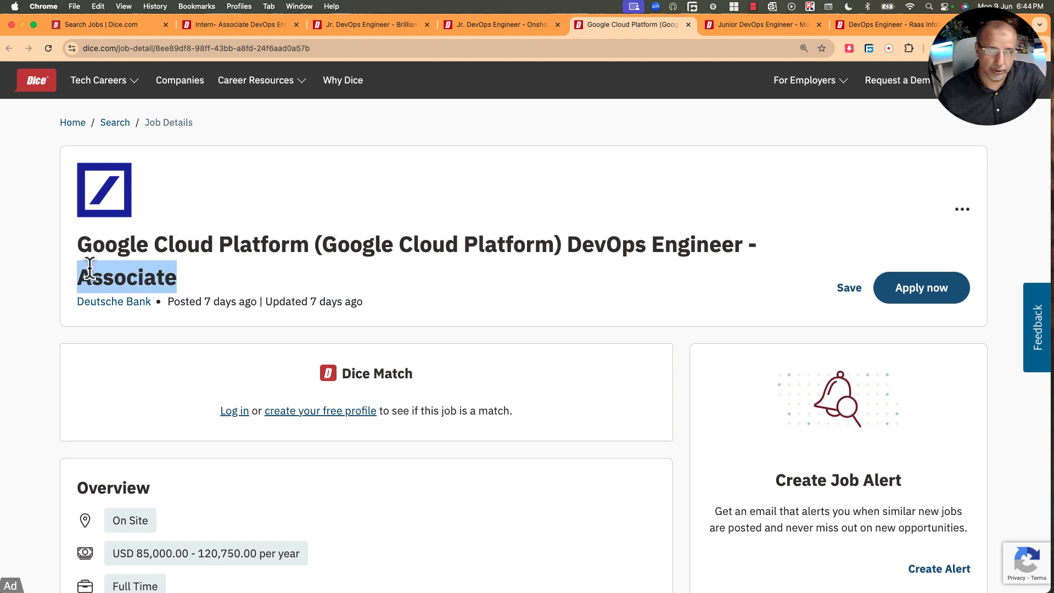
{"action": "scroll", "scroll_direction": "down", "scroll_amount": 3}
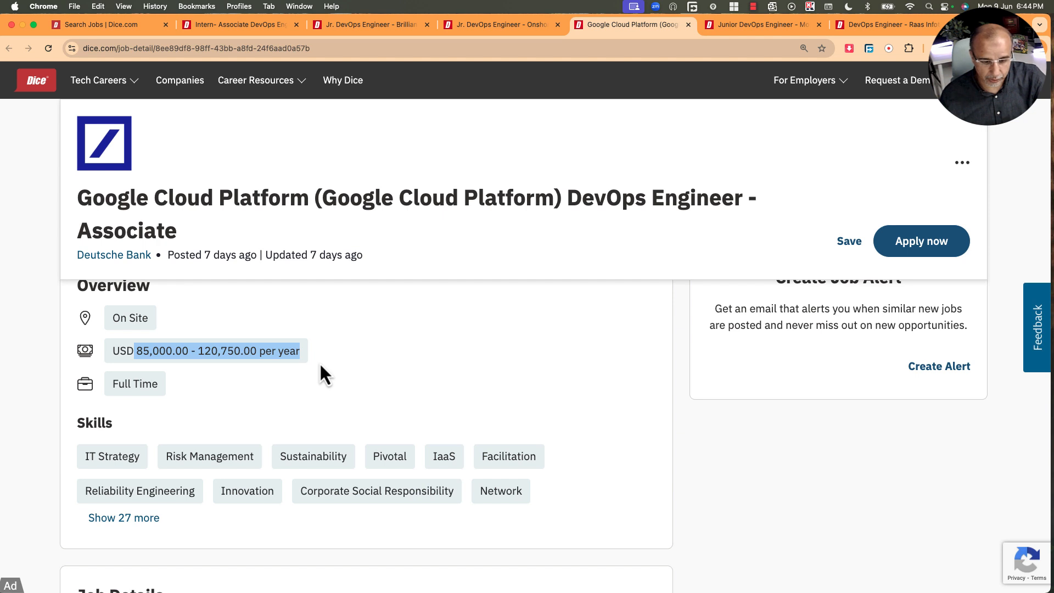
{"action": "scroll", "scroll_direction": "down", "scroll_amount": 3}
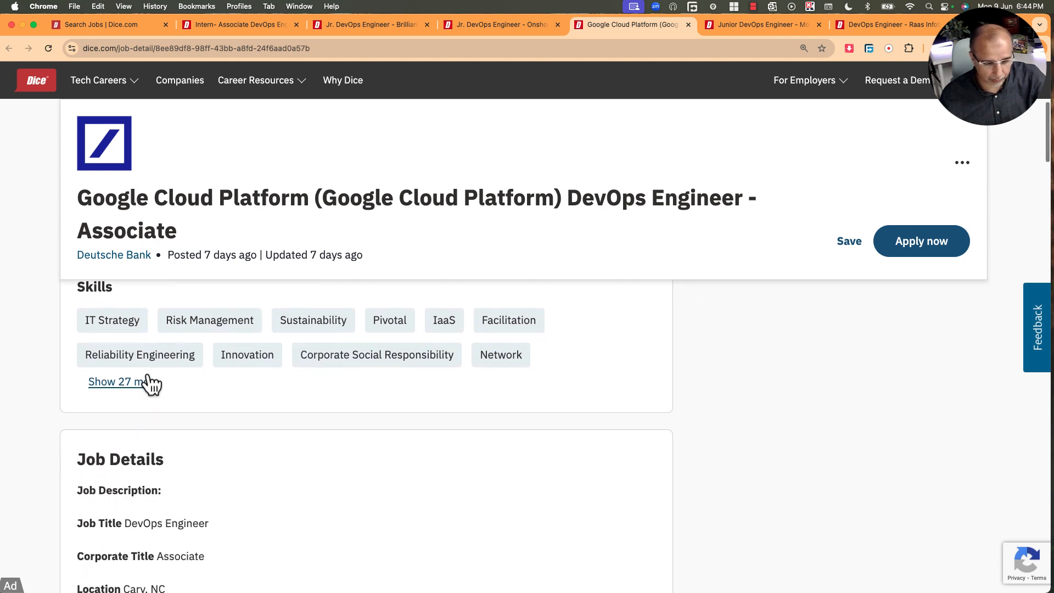
{"action": "left_click", "coordinate": [118, 383]}
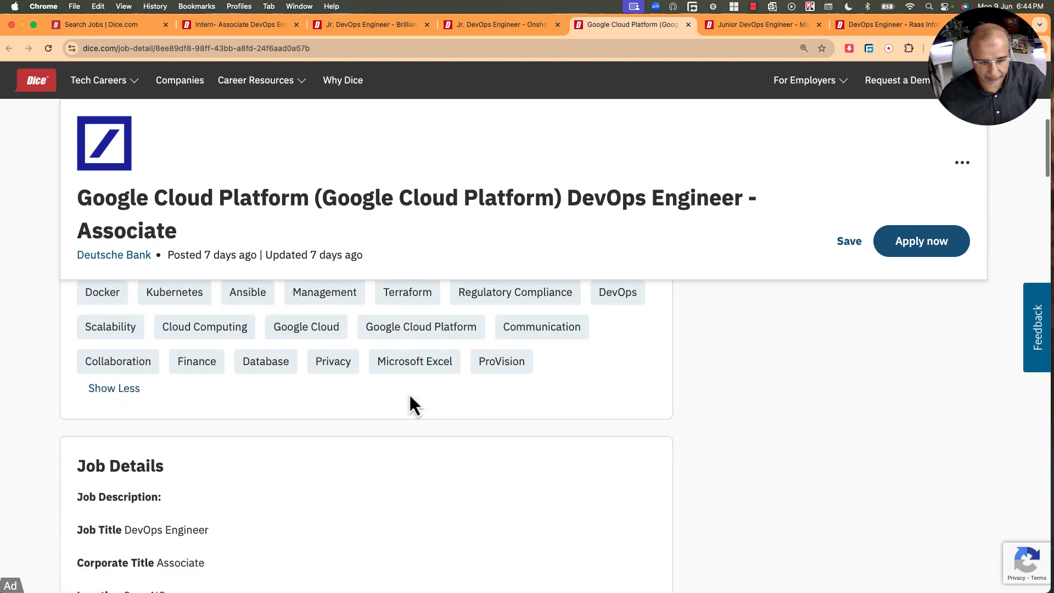
{"action": "scroll", "scroll_direction": "down", "scroll_amount": 3}
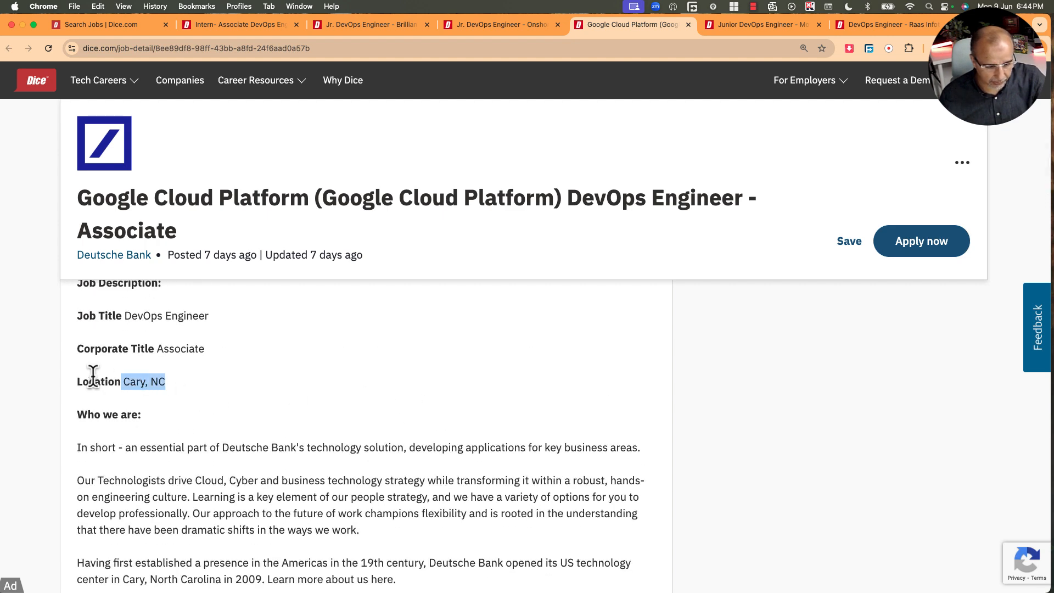
{"action": "scroll", "scroll_direction": "down", "scroll_amount": 3}
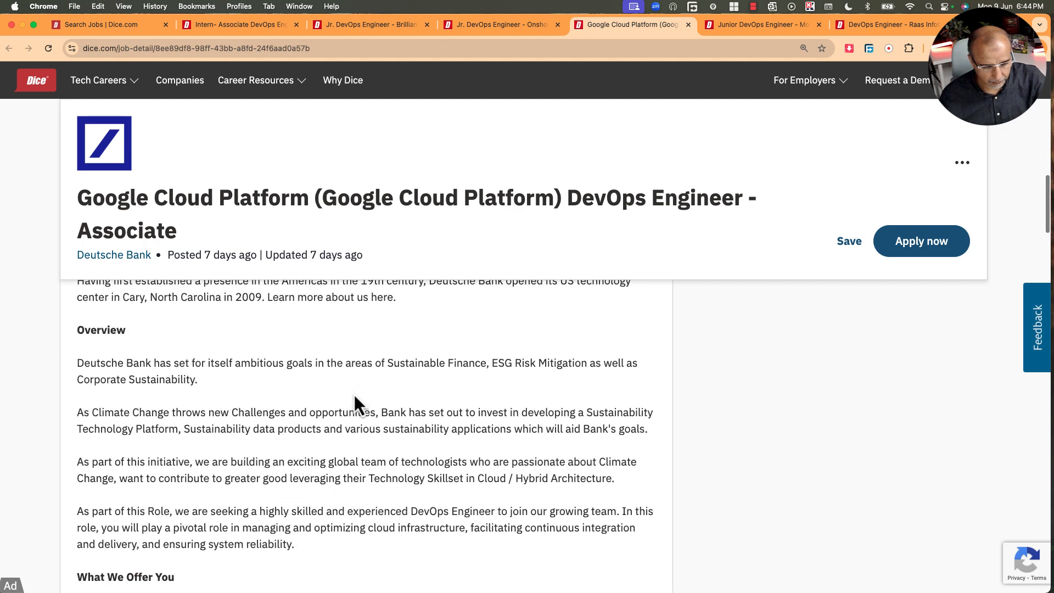
Scroll through the Skills You'll Need section covering tools and security compliance, then back up.
{"action": "scroll", "scroll_direction": "down", "scroll_amount": 3}
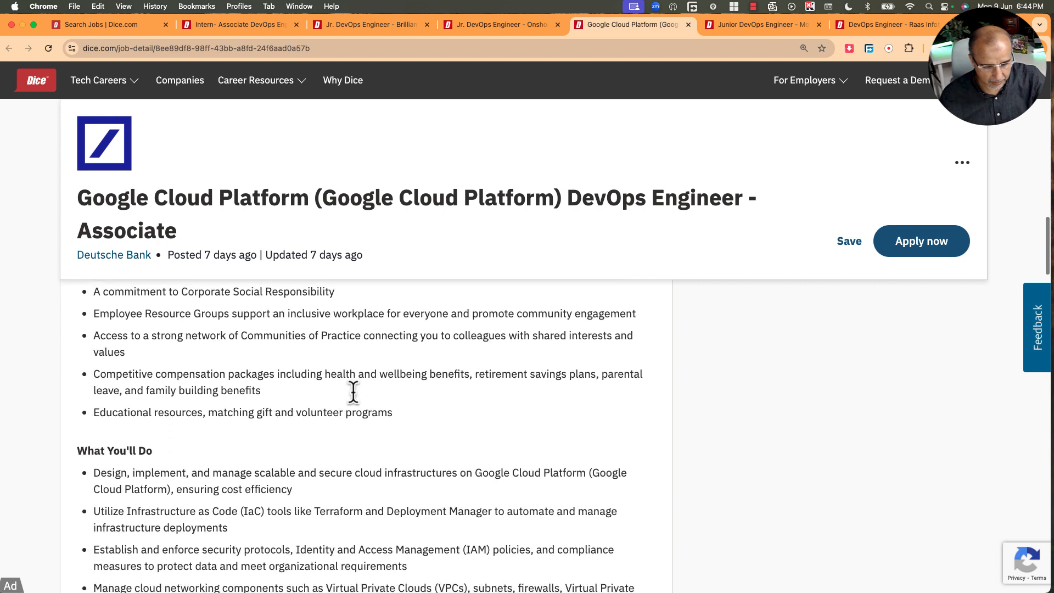
{"action": "scroll", "scroll_direction": "down", "scroll_amount": 3}
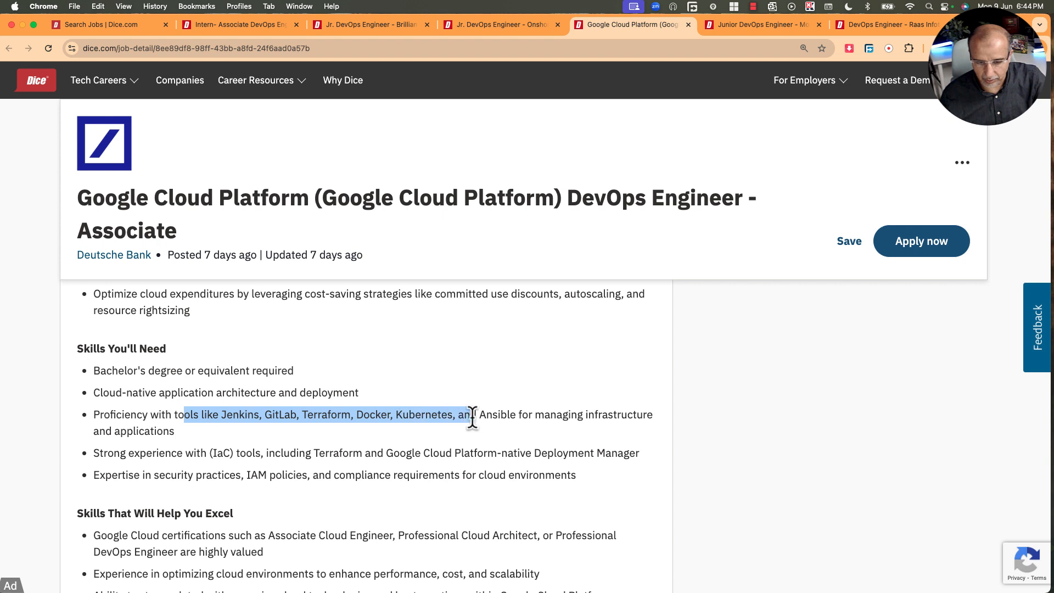
{"action": "scroll", "scroll_direction": "down", "scroll_amount": 3}
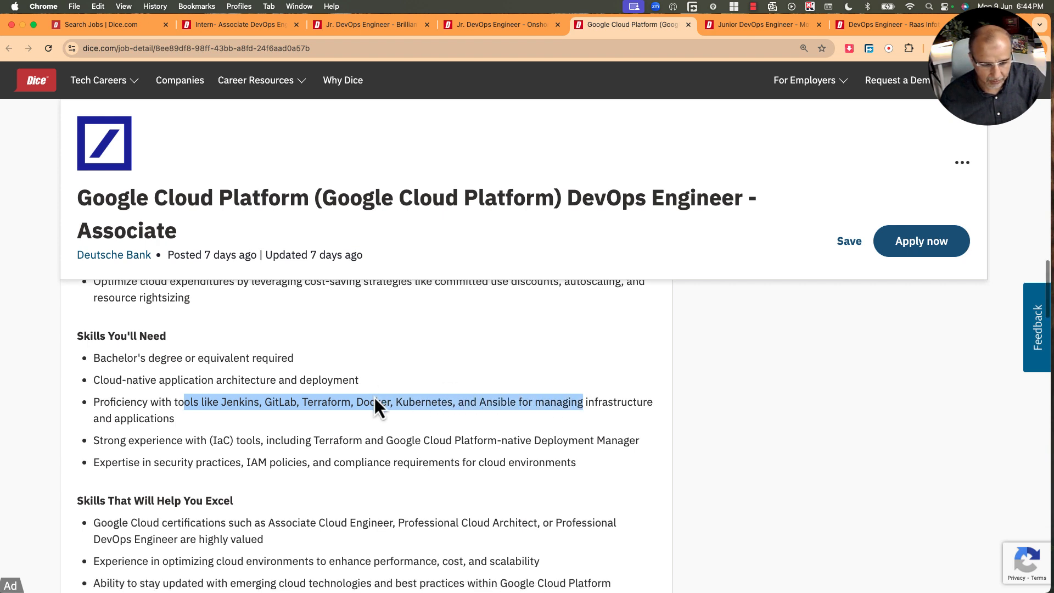
{"action": "scroll", "scroll_direction": "down", "scroll_amount": 3}
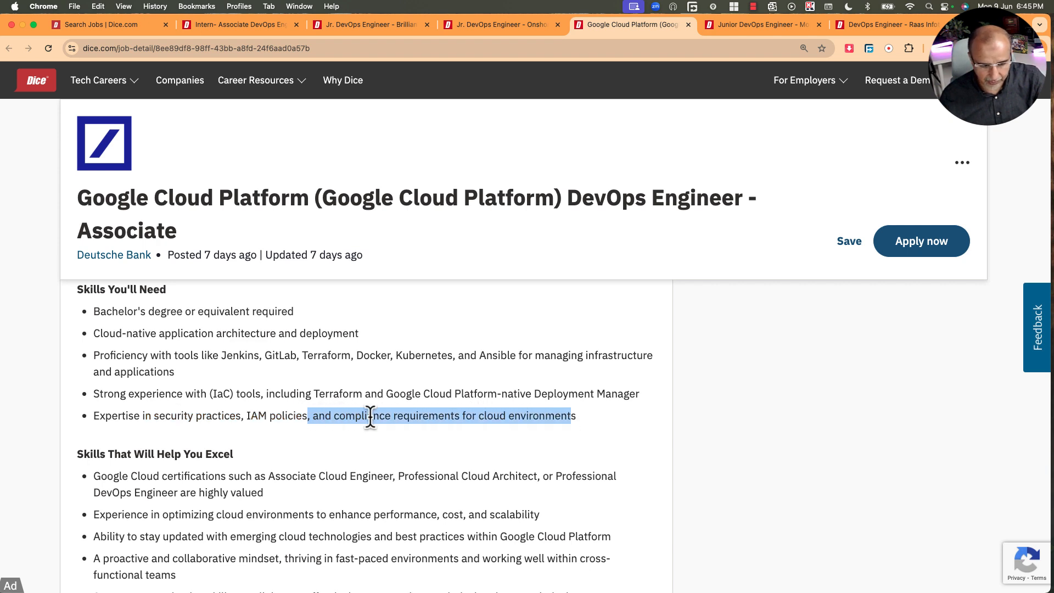
{"action": "scroll", "scroll_direction": "down", "scroll_amount": 3}
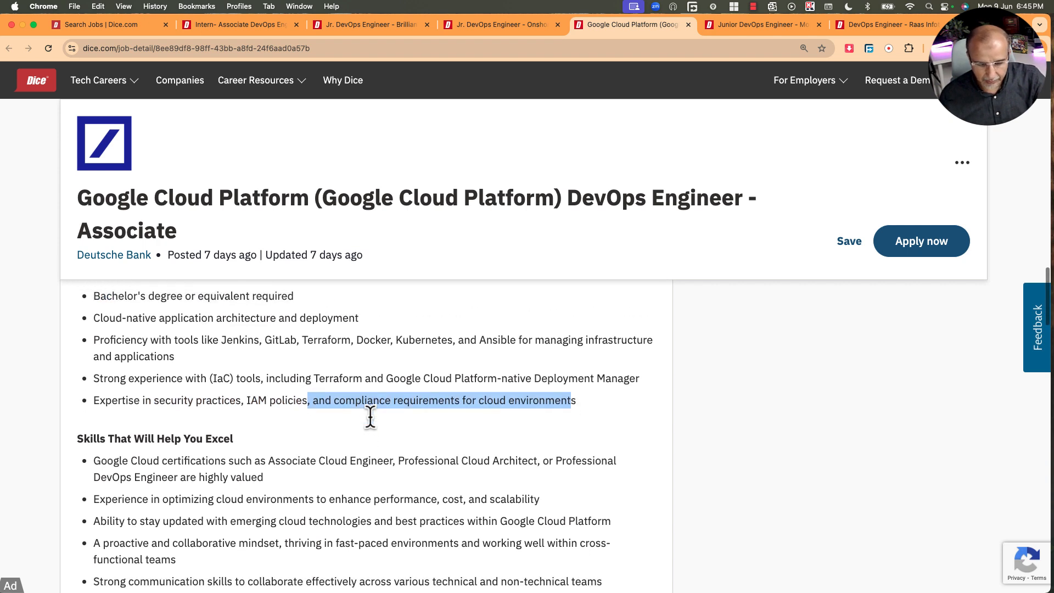
{"action": "scroll", "scroll_direction": "up", "scroll_amount": 3}
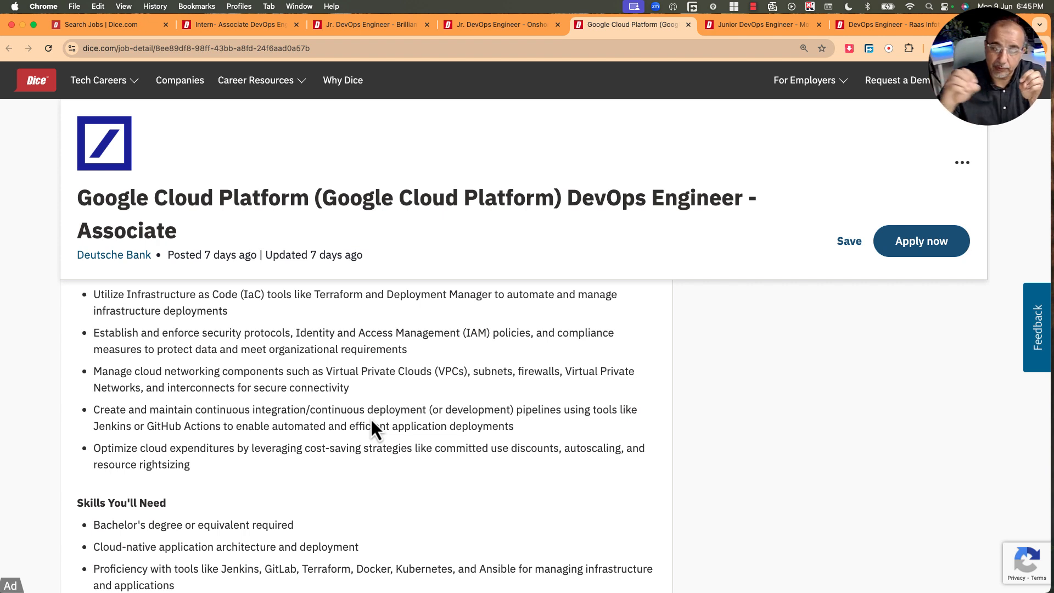
{"action": "mouse_move", "coordinate": [684, 136]}
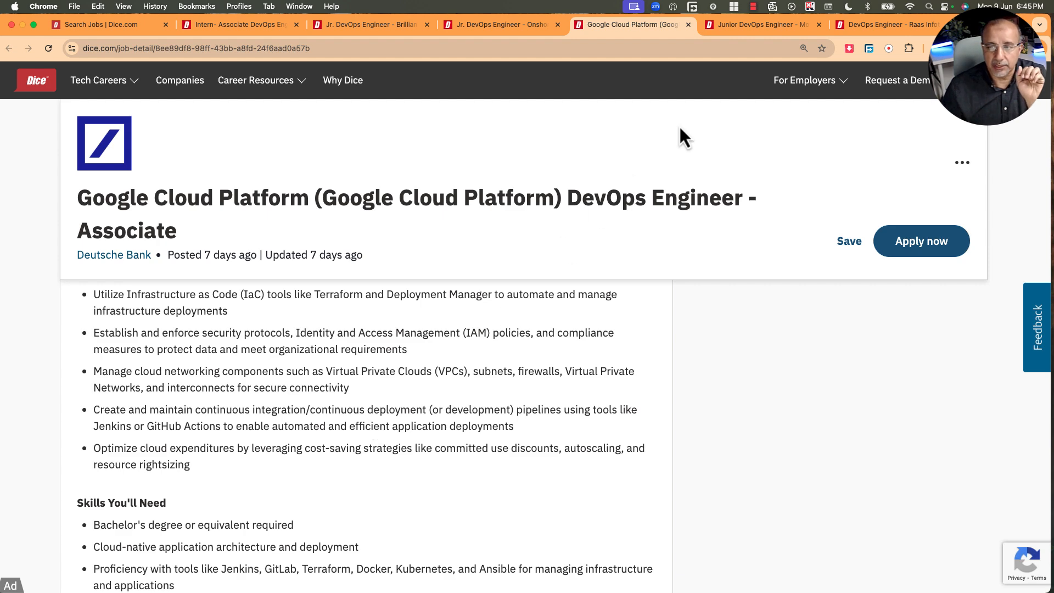
Switch to the Motion Recruitment Junior DevOps posting and scroll up to its skills text.
{"action": "left_click", "coordinate": [760, 24]}
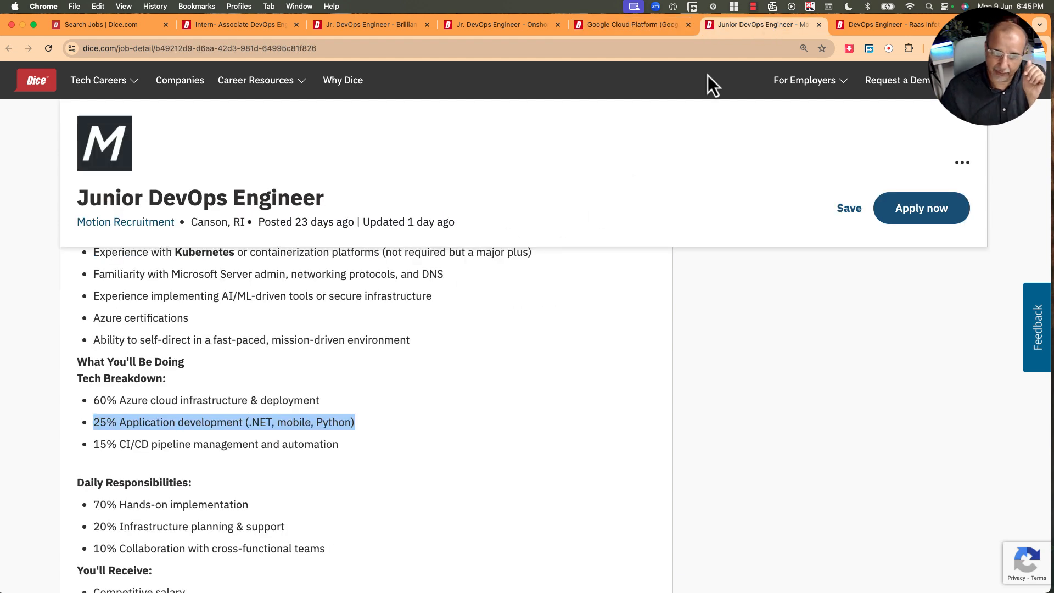
{"action": "scroll", "scroll_direction": "up", "scroll_amount": 3}
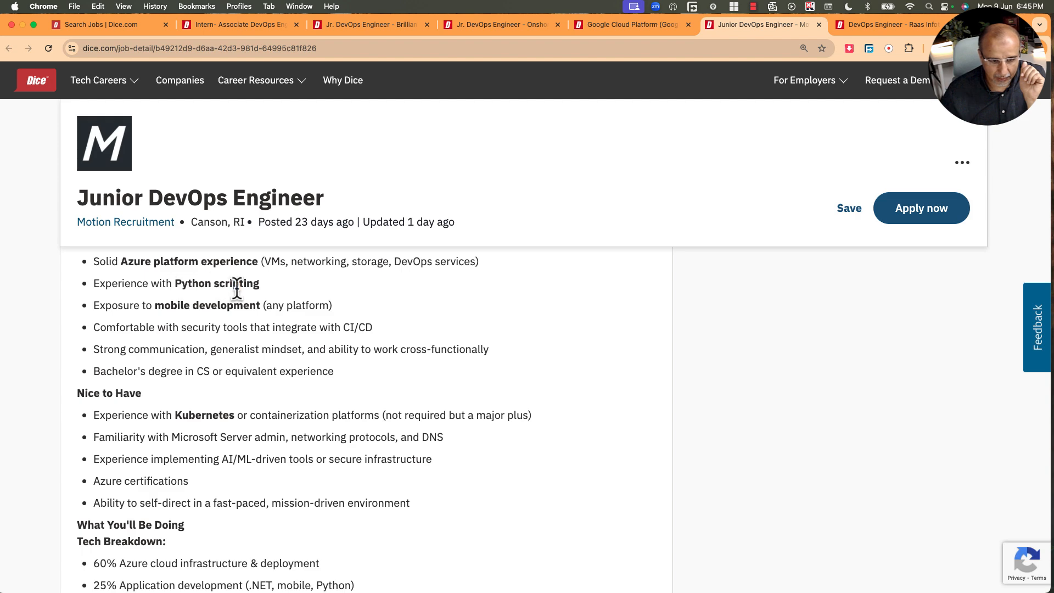
{"action": "scroll", "scroll_direction": "up", "scroll_amount": 3}
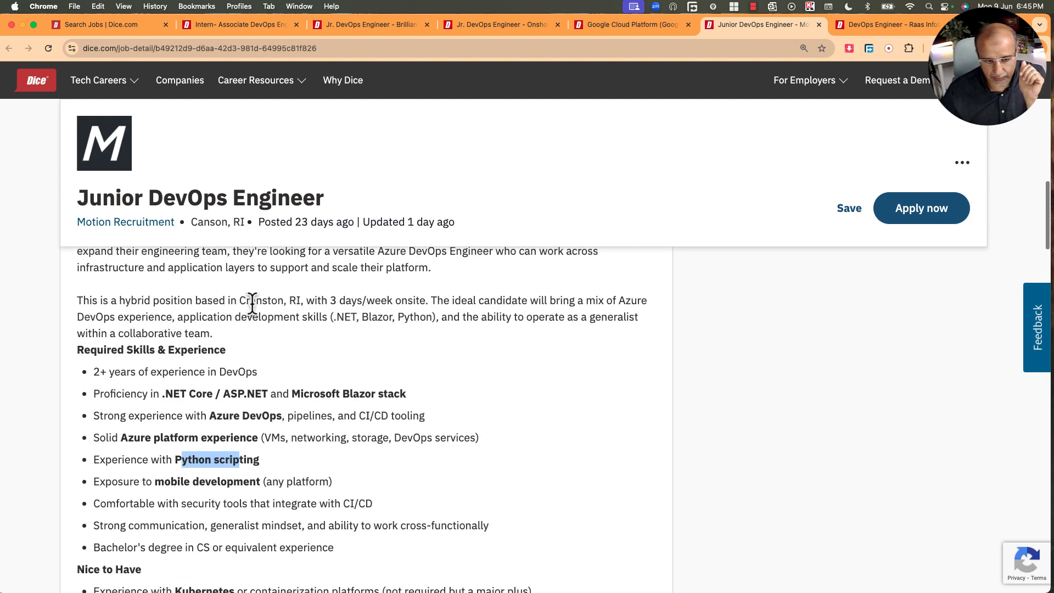
{"action": "scroll", "scroll_direction": "up", "scroll_amount": 3}
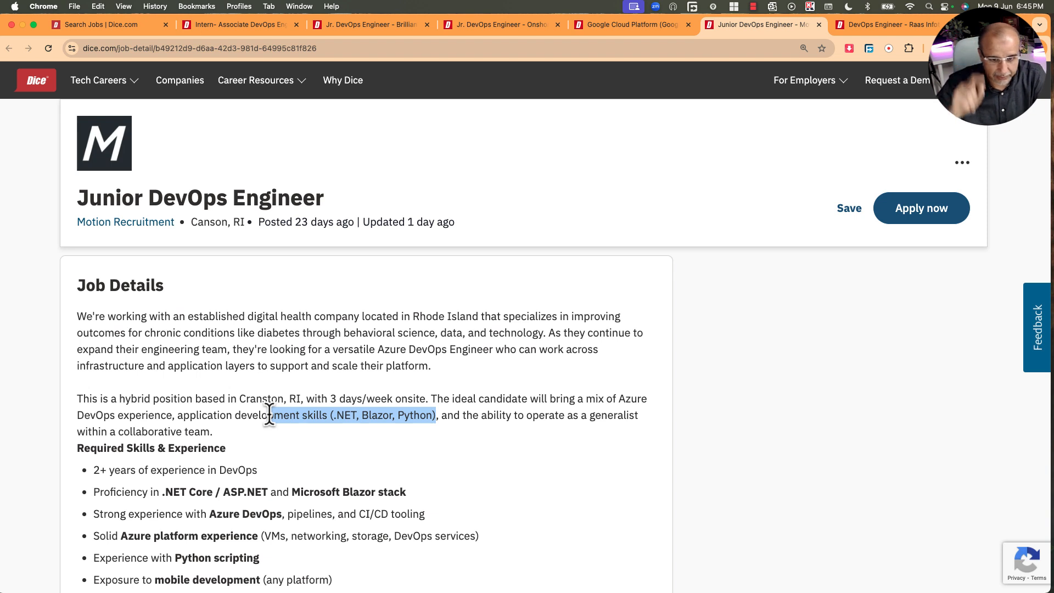
{"action": "mouse_move", "coordinate": [436, 180]}
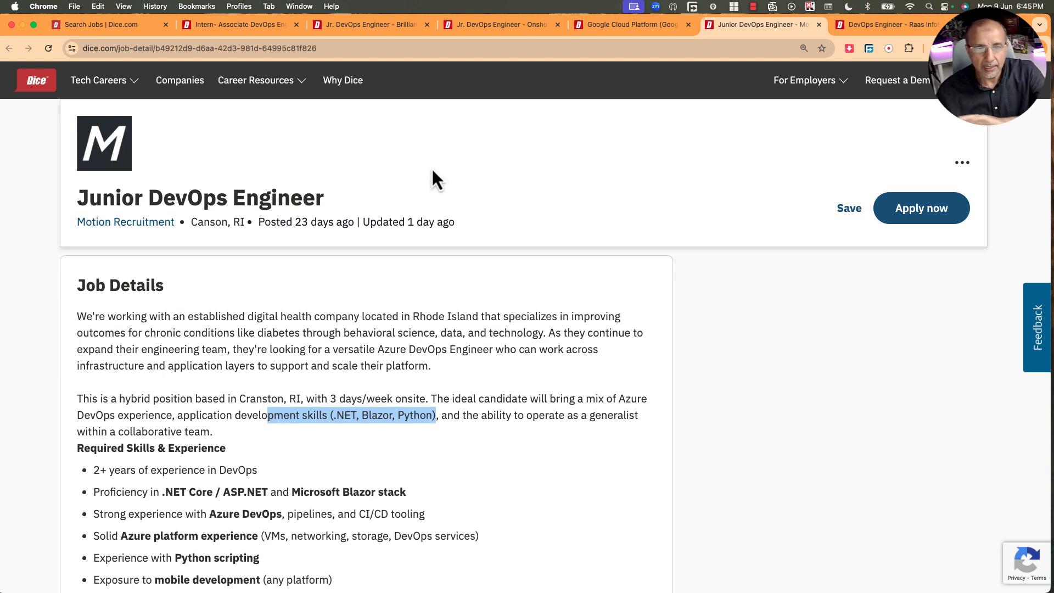